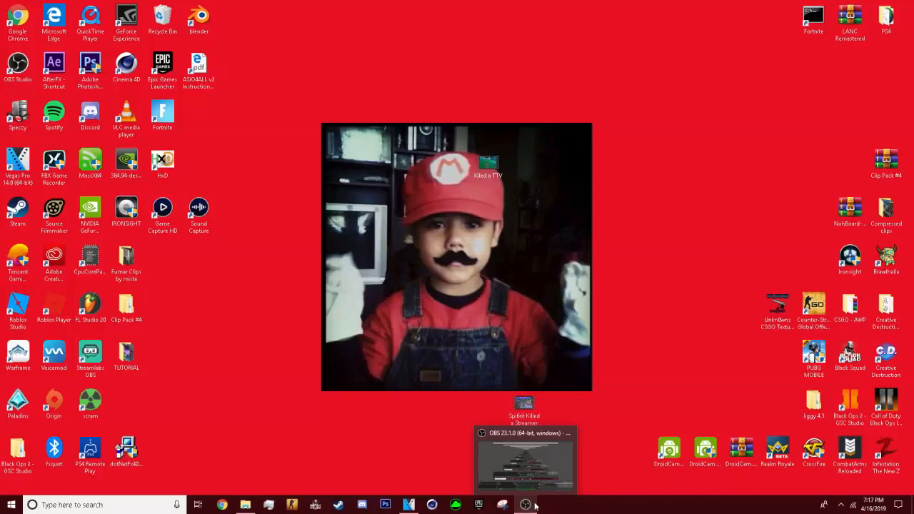
pyautogui.moveTo(543, 260)
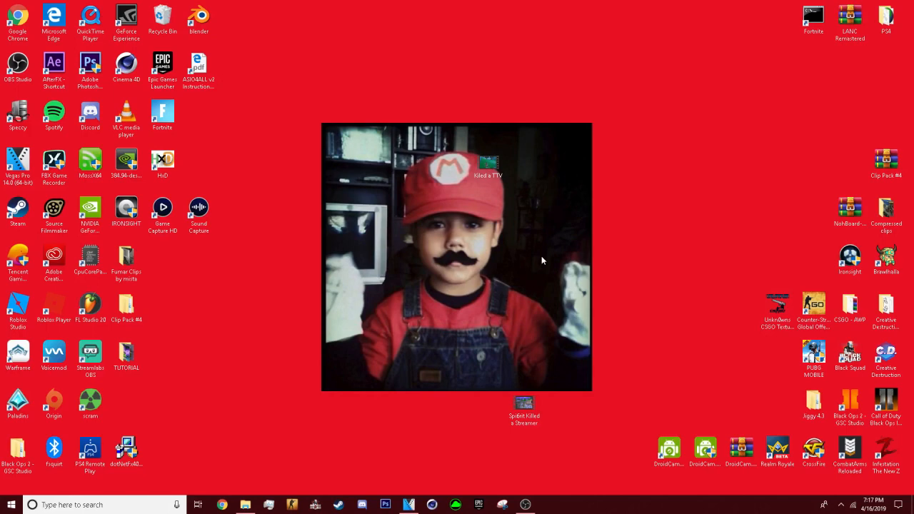
# Start a new untitled project, accepting the default New Project settings
pyautogui.click(17, 160)
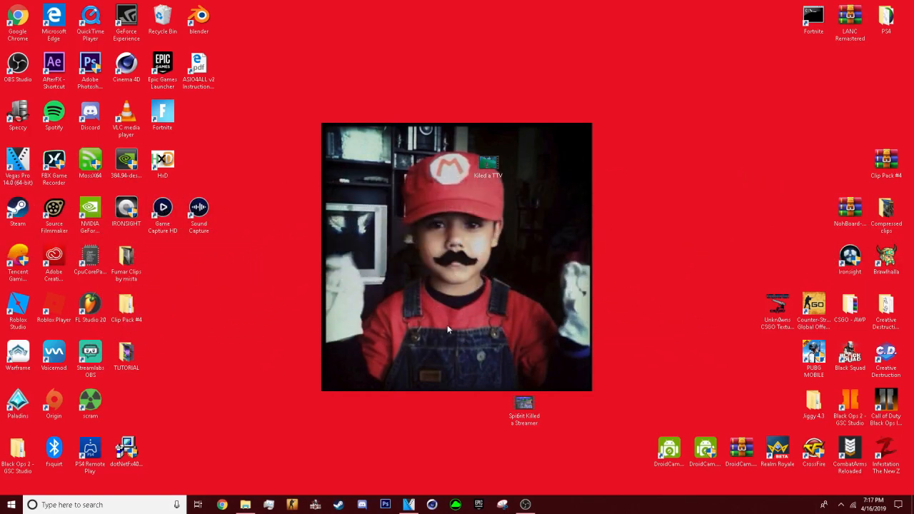
pyautogui.moveTo(425, 316)
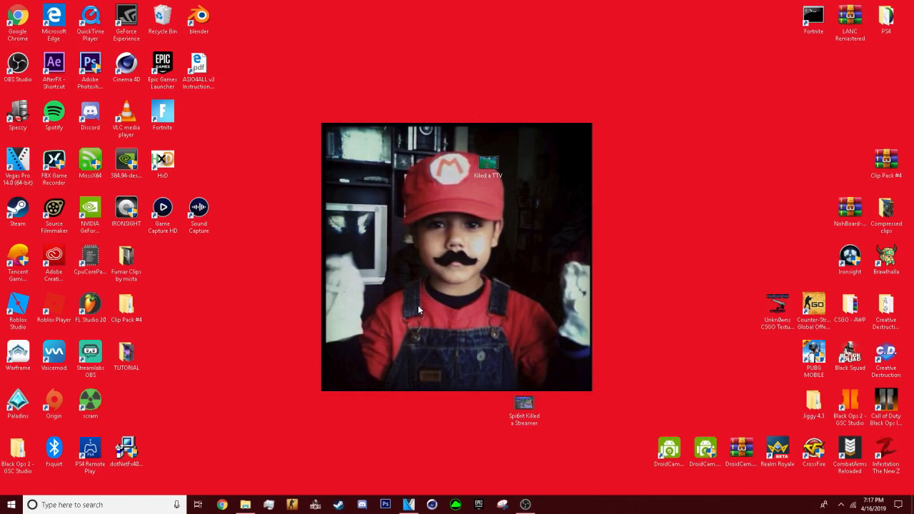
pyautogui.click(6, 15)
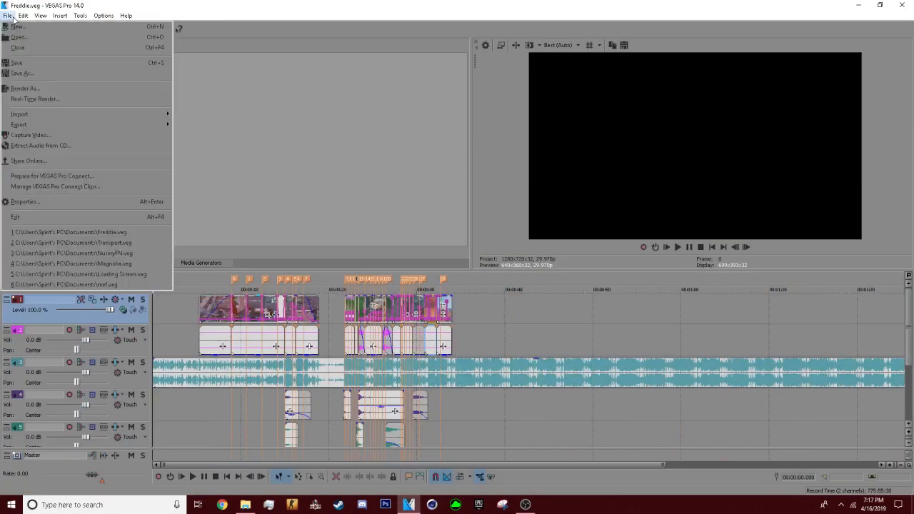
pyautogui.click(17, 26)
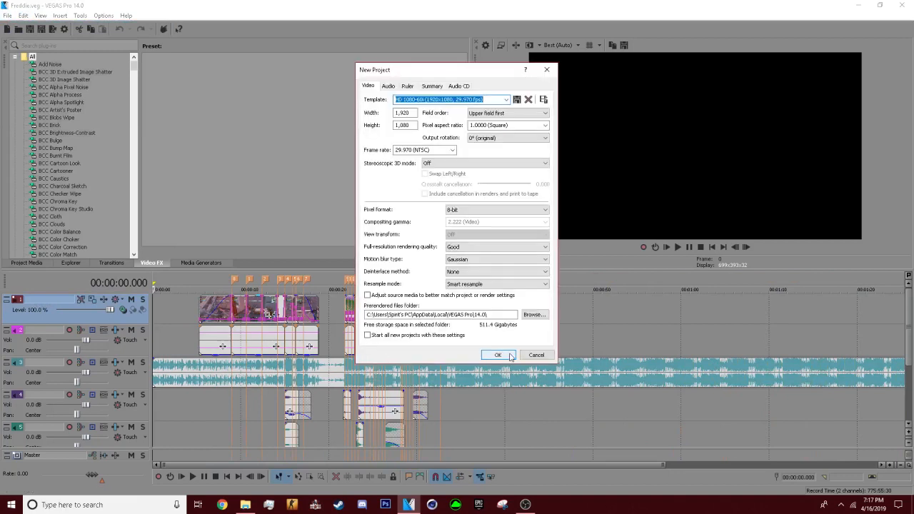
pyautogui.click(497, 354)
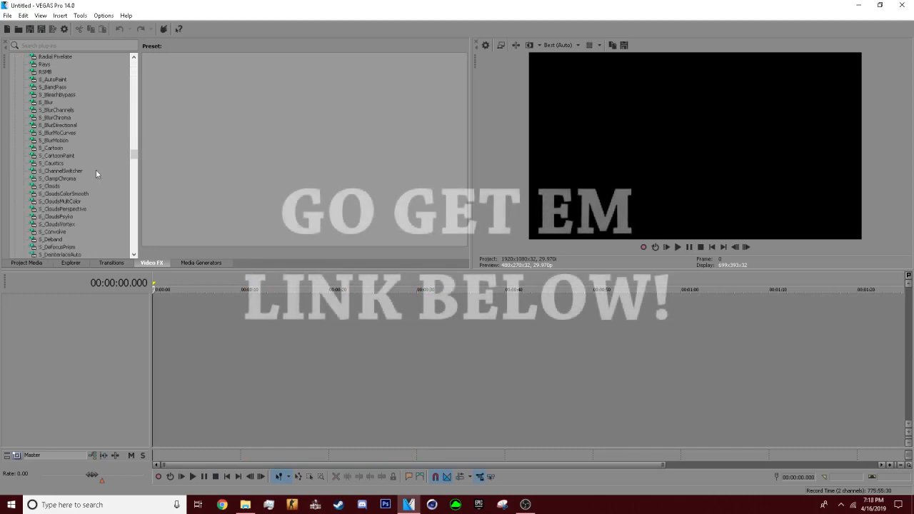
# Scroll through the Video FX plug-in list to browse the available effects
pyautogui.scroll(-3)
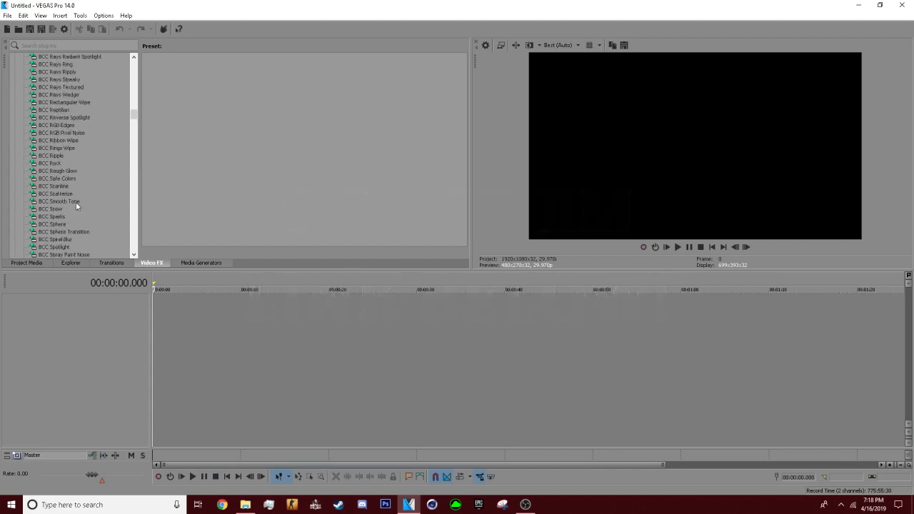
pyautogui.scroll(-3)
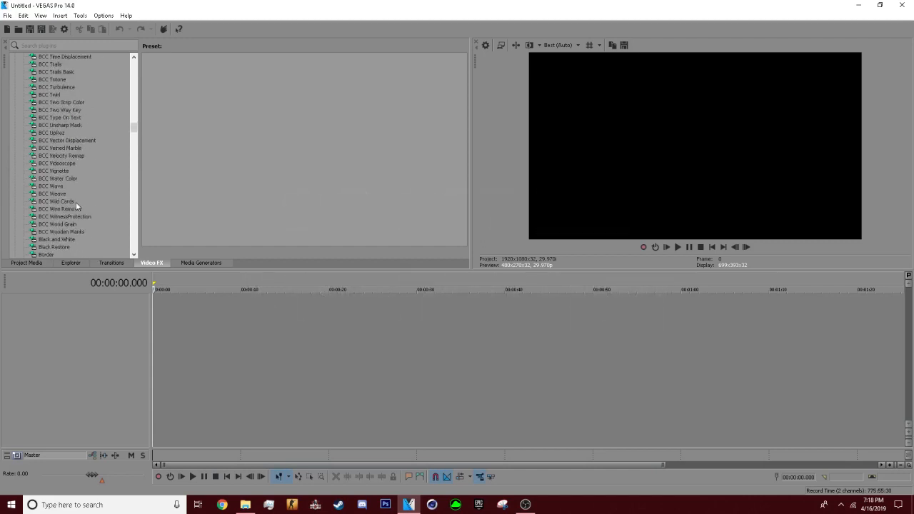
pyautogui.scroll(3)
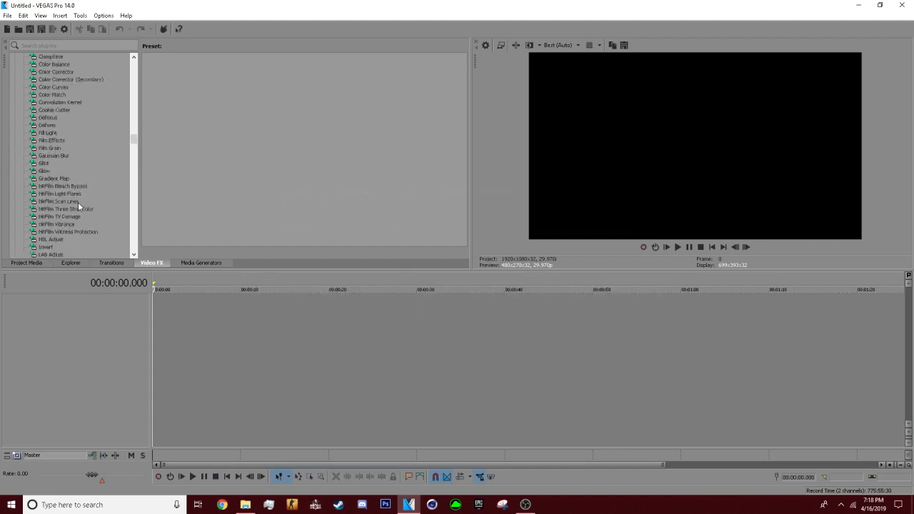
pyautogui.scroll(-3)
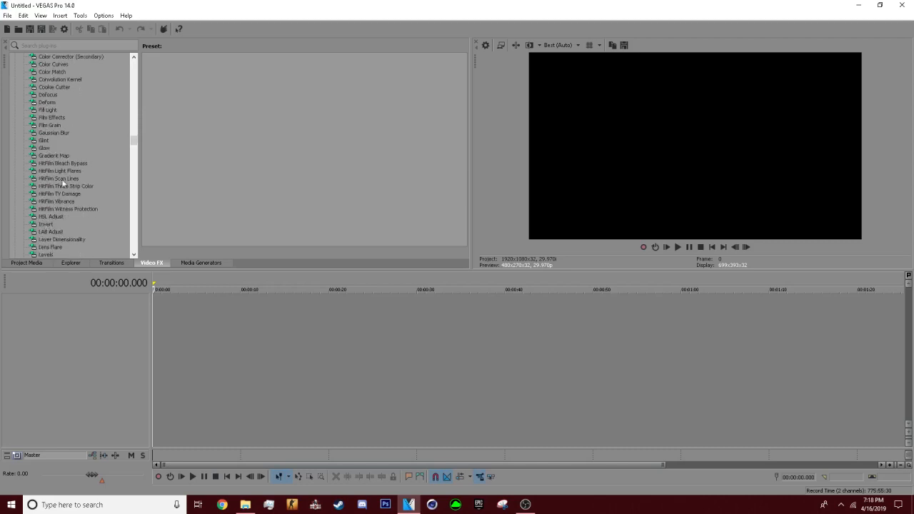
pyautogui.scroll(-3)
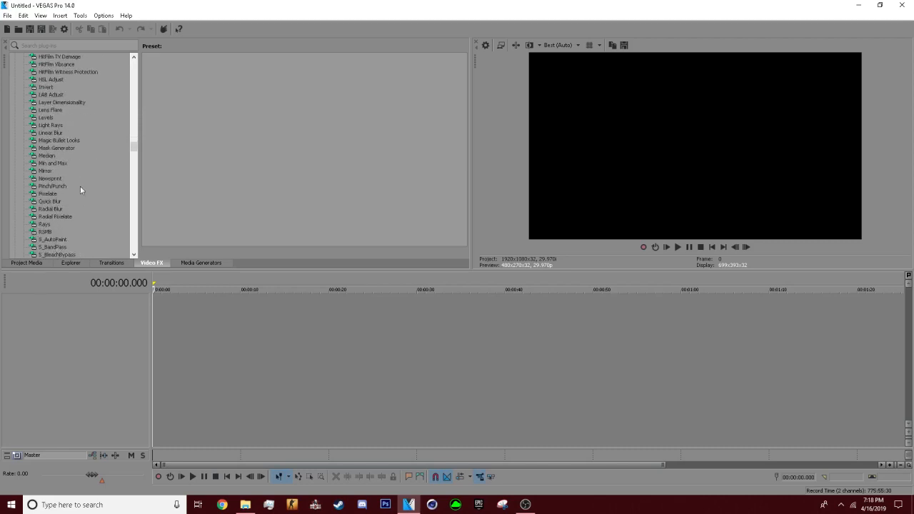
pyautogui.scroll(3)
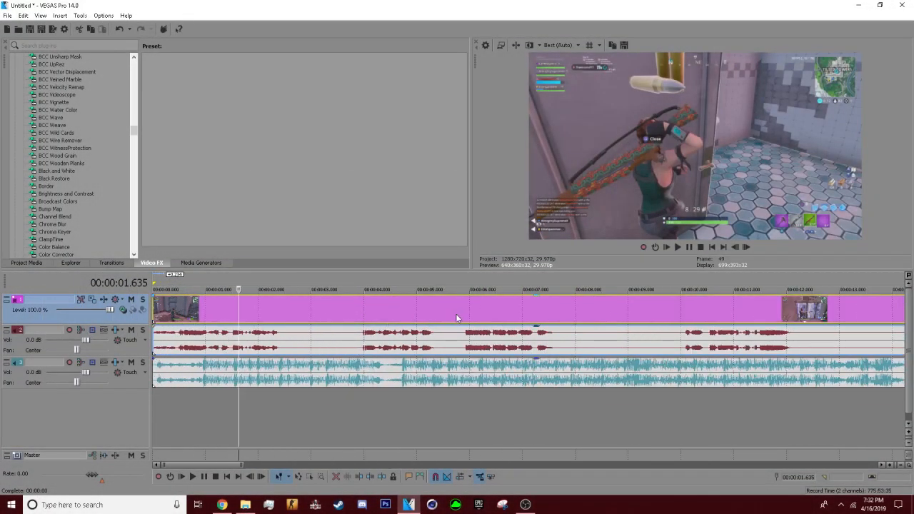
# Preview playback of the Fortnite clip and music on the timeline
pyautogui.click(677, 246)
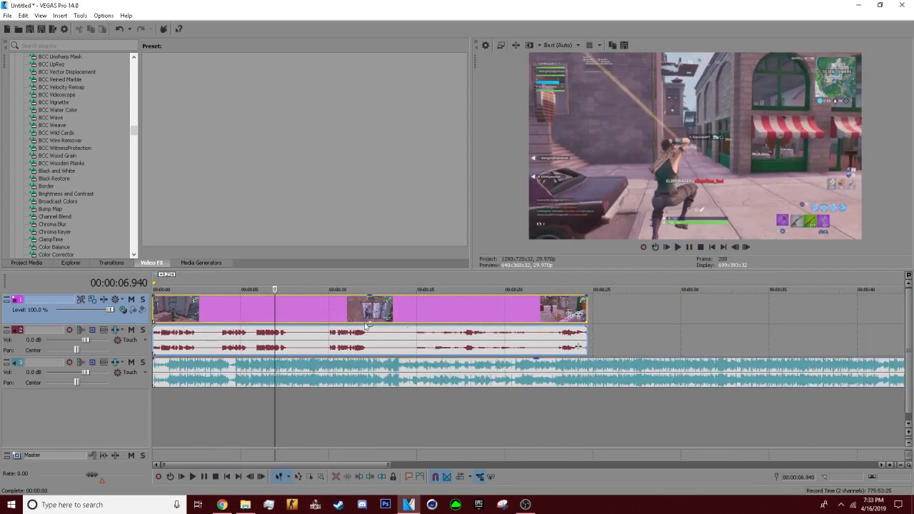
pyautogui.moveTo(240, 323)
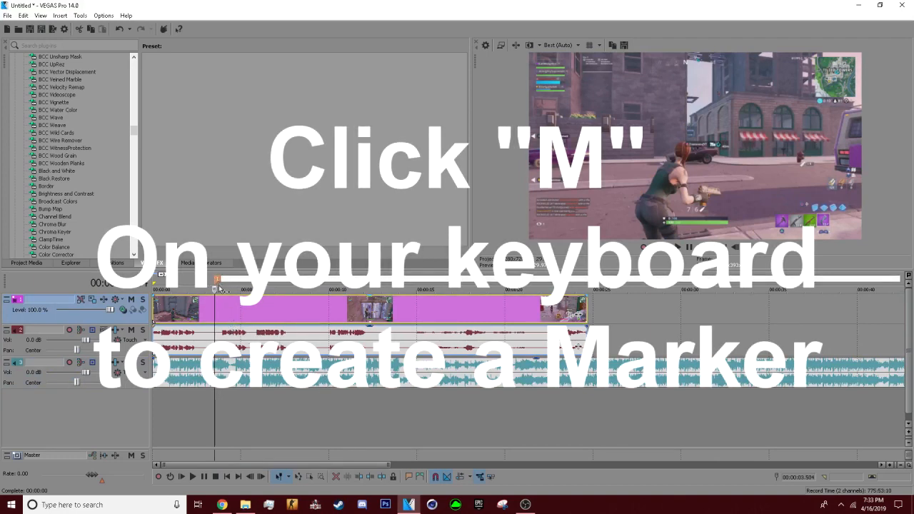
# Drop a marker on the current music beat with M and continue playing the timeline
pyautogui.press('m')
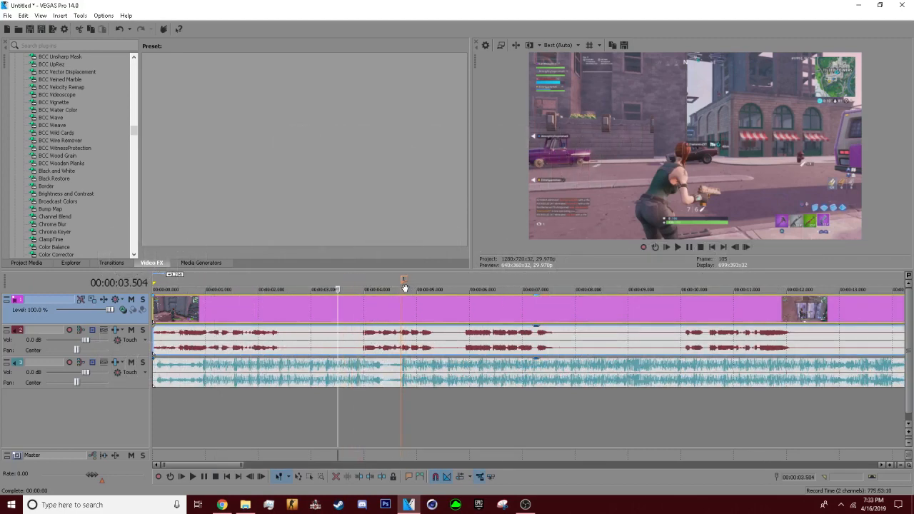
pyautogui.click(677, 245)
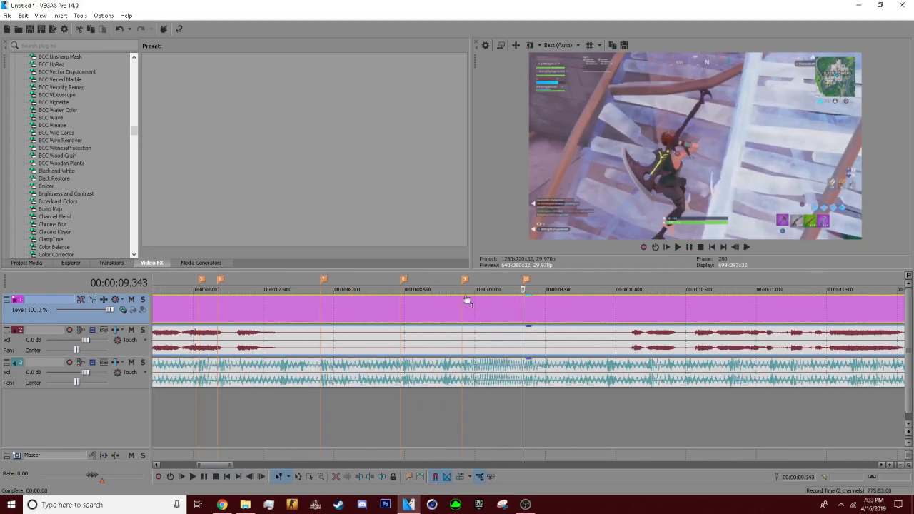
pyautogui.moveTo(270, 317)
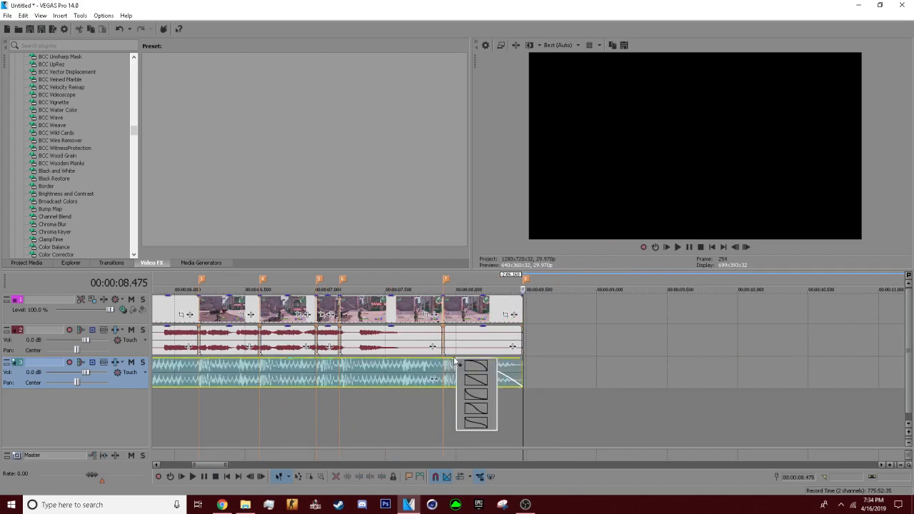
pyautogui.moveTo(474, 394)
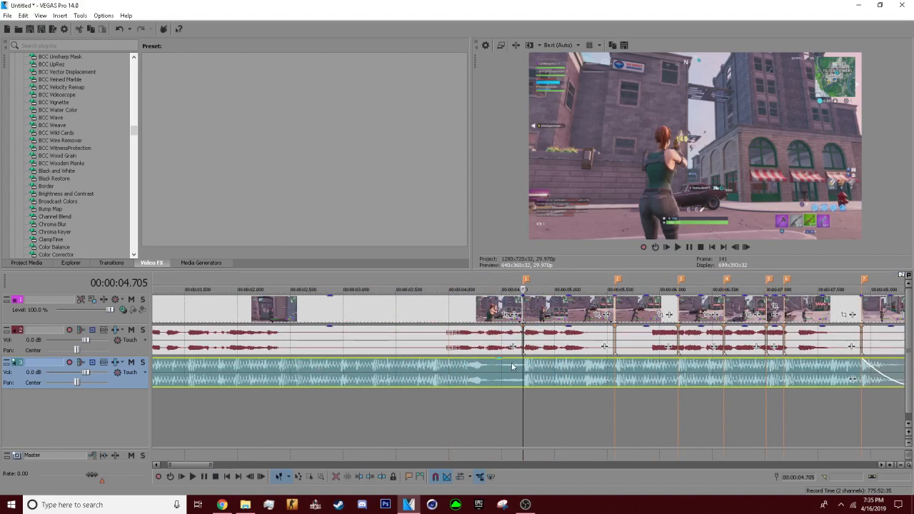
# Locate Sapphire S_BlurMoCurves in Video FX and apply it to a gameplay piece
pyautogui.scroll(-3)
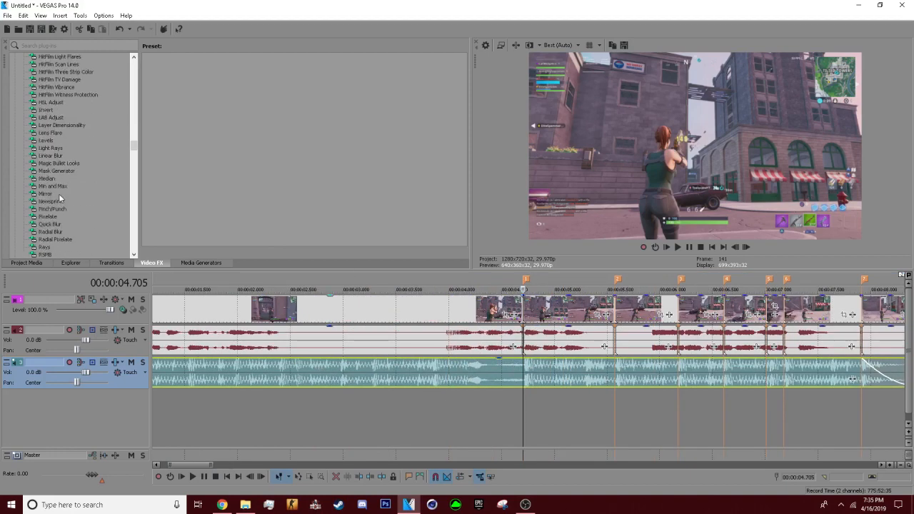
pyautogui.scroll(-3)
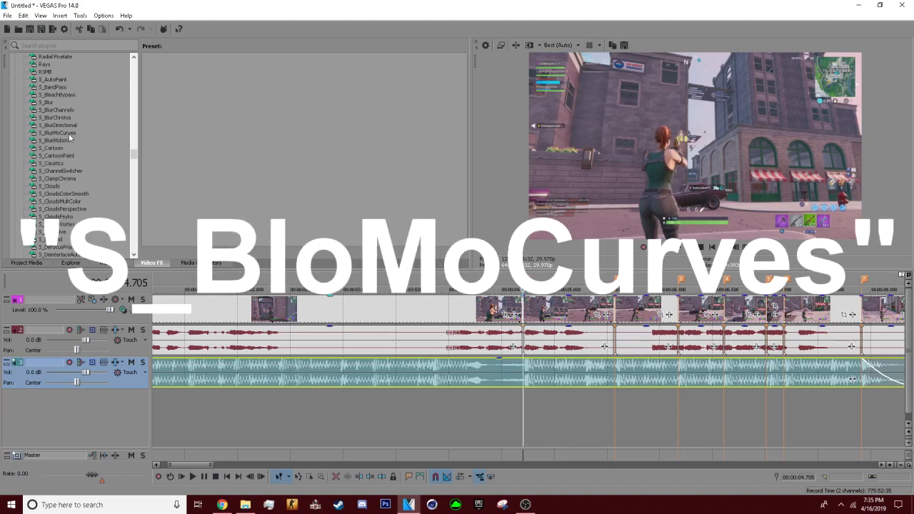
pyautogui.click(57, 133)
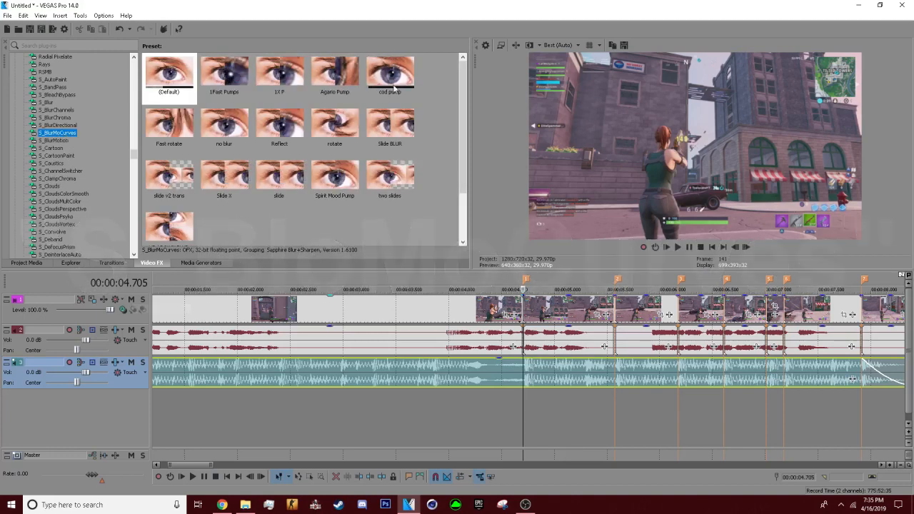
pyautogui.moveTo(380, 220)
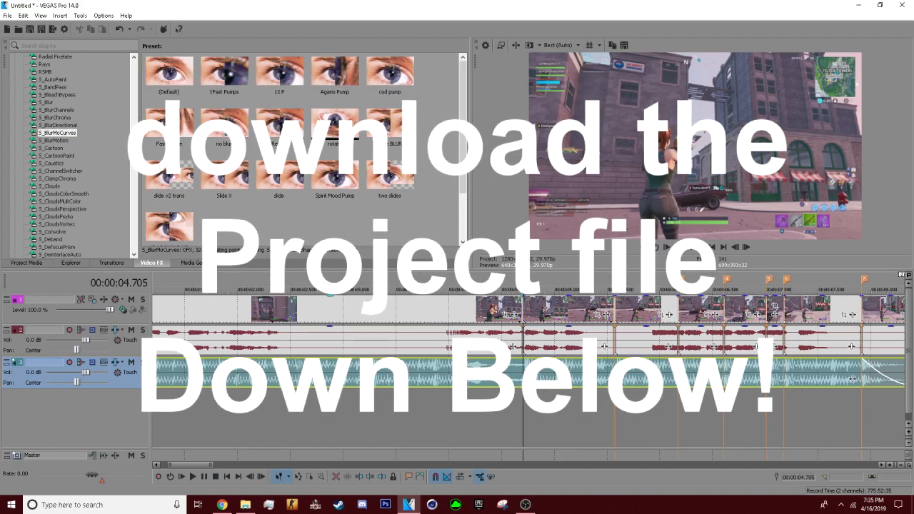
pyautogui.click(168, 74)
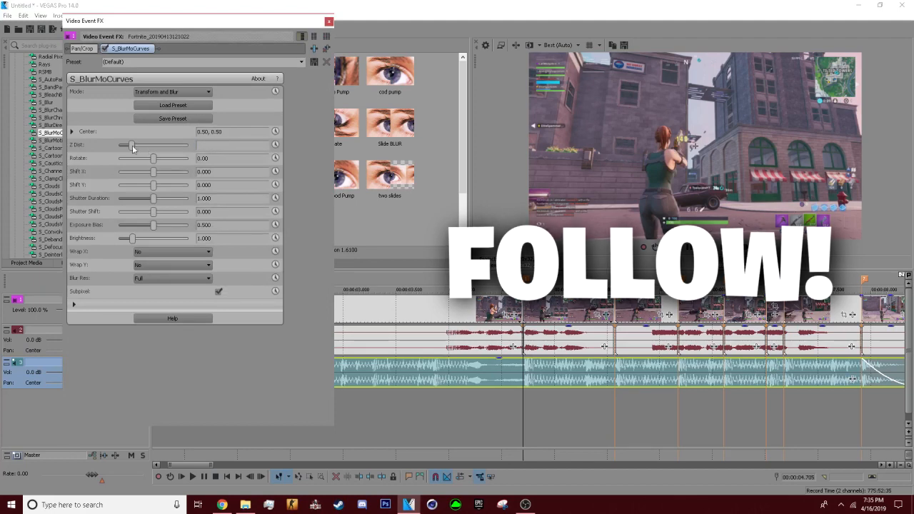
# Adjust the blur's Z distance and set edge wrapping to Reflect
pyautogui.moveTo(133, 146); pyautogui.dragTo(129, 146)
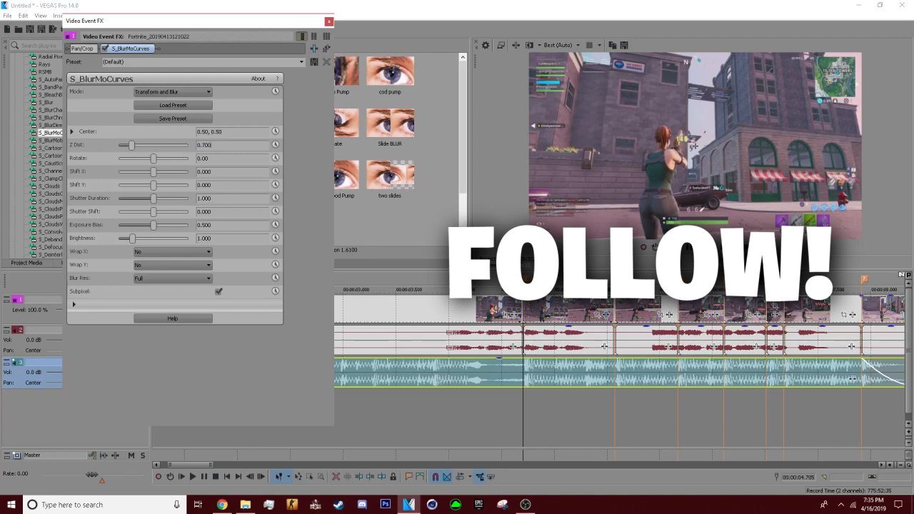
pyautogui.tripleClick(231, 145)
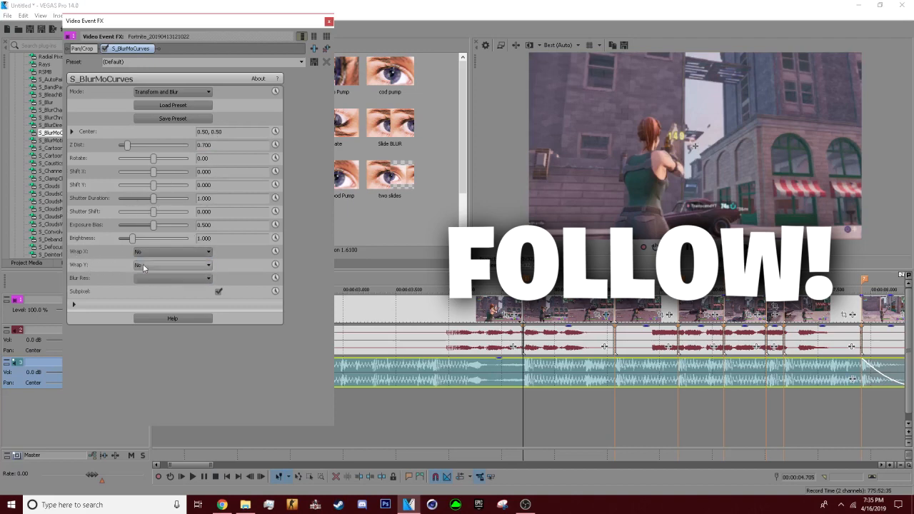
pyautogui.click(171, 264)
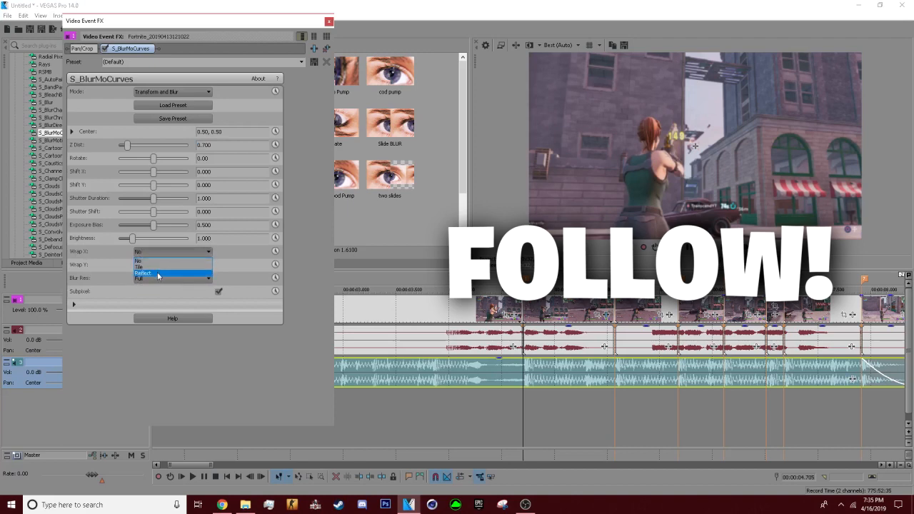
pyautogui.click(143, 275)
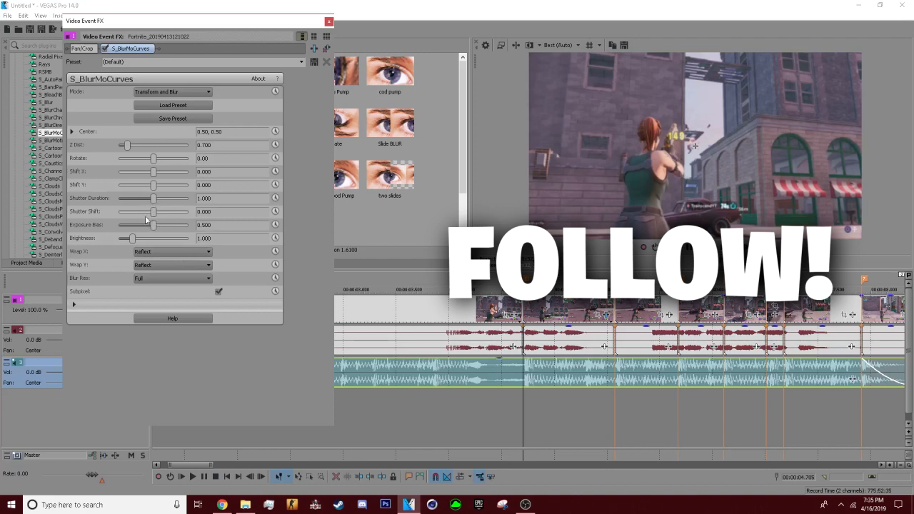
# Increase the blur's Shutter Duration and Shutter Shift with the sliders
pyautogui.moveTo(175, 198); pyautogui.dragTo(146, 198)
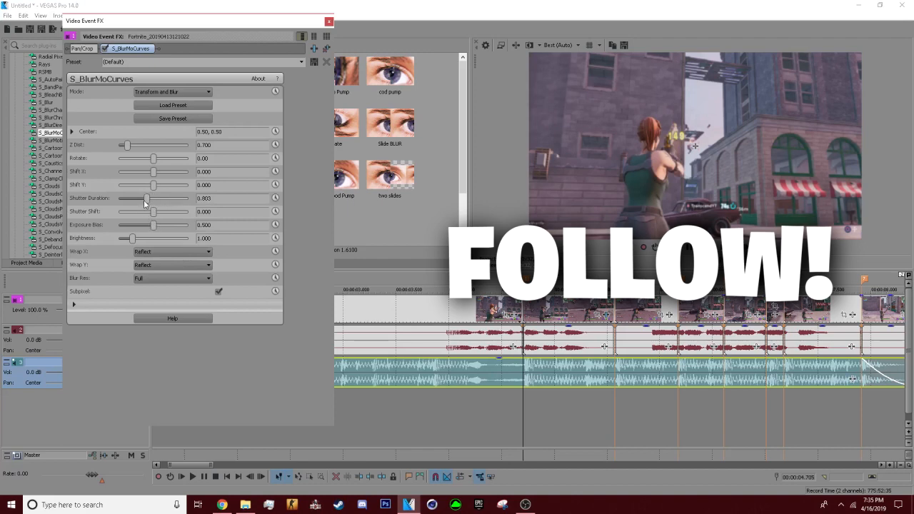
pyautogui.moveTo(146, 199); pyautogui.dragTo(137, 199)
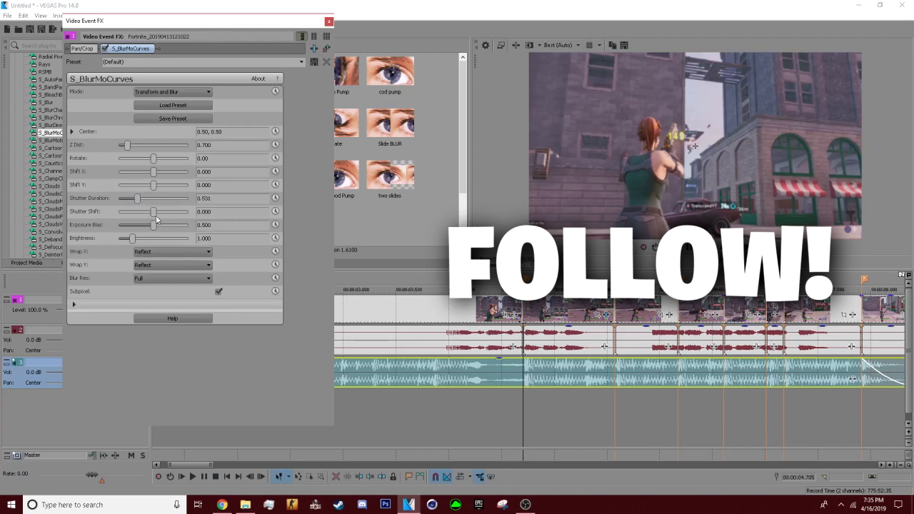
pyautogui.moveTo(154, 211); pyautogui.dragTo(146, 211)
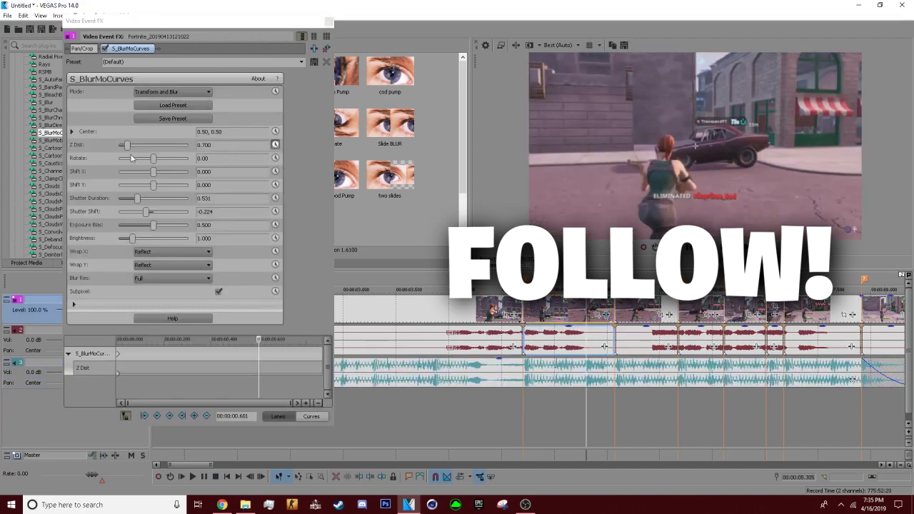
# Keyframe Z Dist to rise to 1.000 and return to 0.700, then close Video Event FX
pyautogui.moveTo(127, 146); pyautogui.dragTo(132, 146)
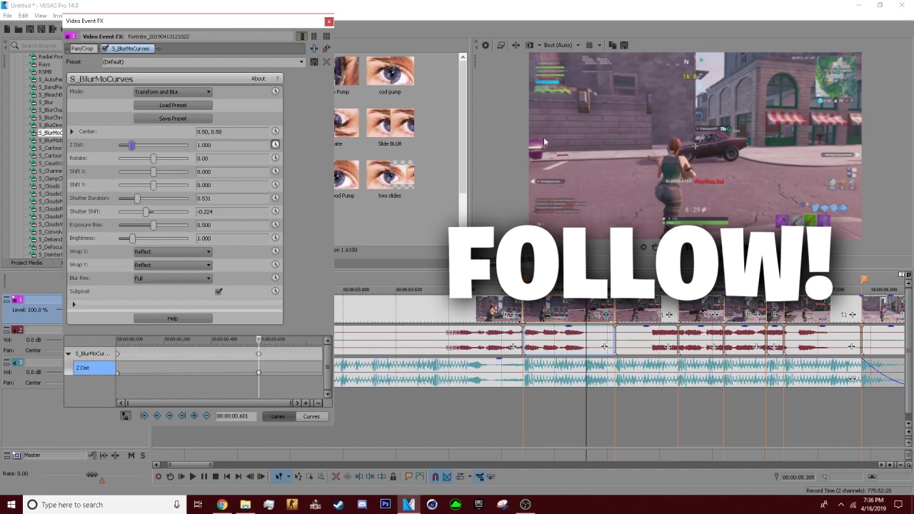
pyautogui.moveTo(488, 145)
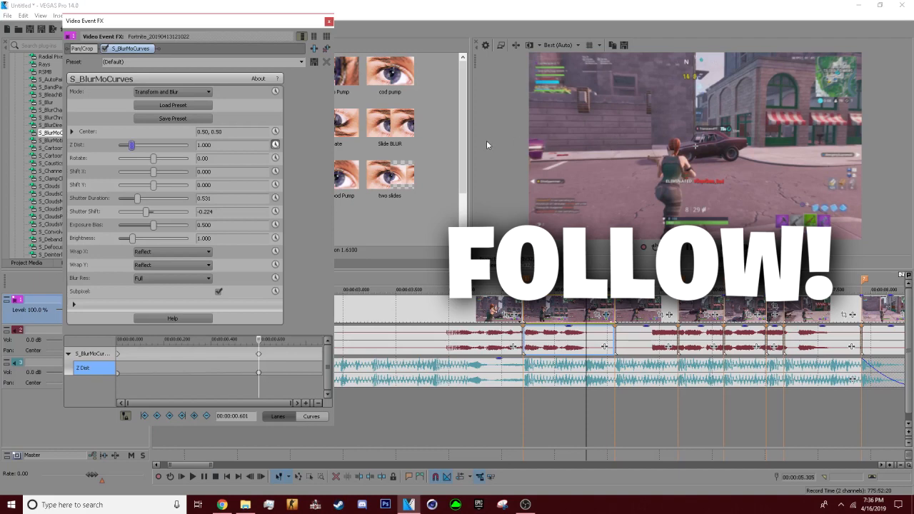
pyautogui.moveTo(351, 325)
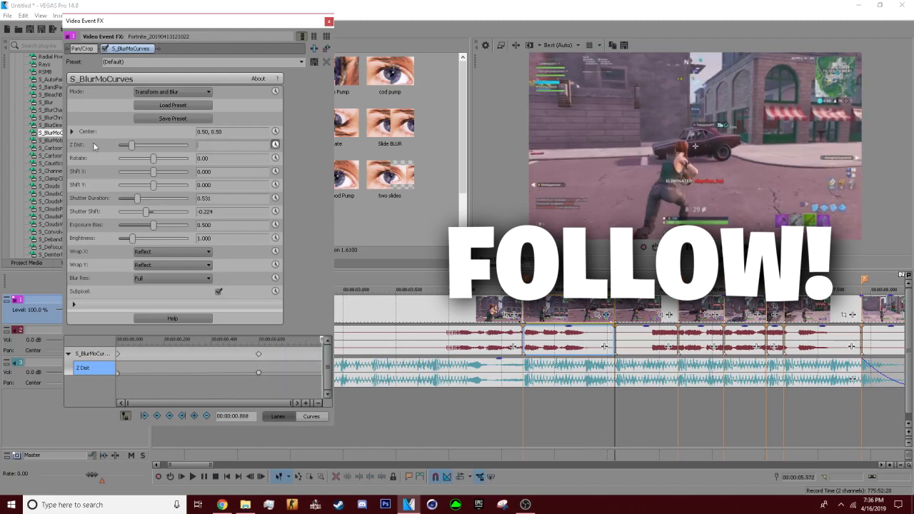
pyautogui.tripleClick(232, 145)
pyautogui.write('0.700')
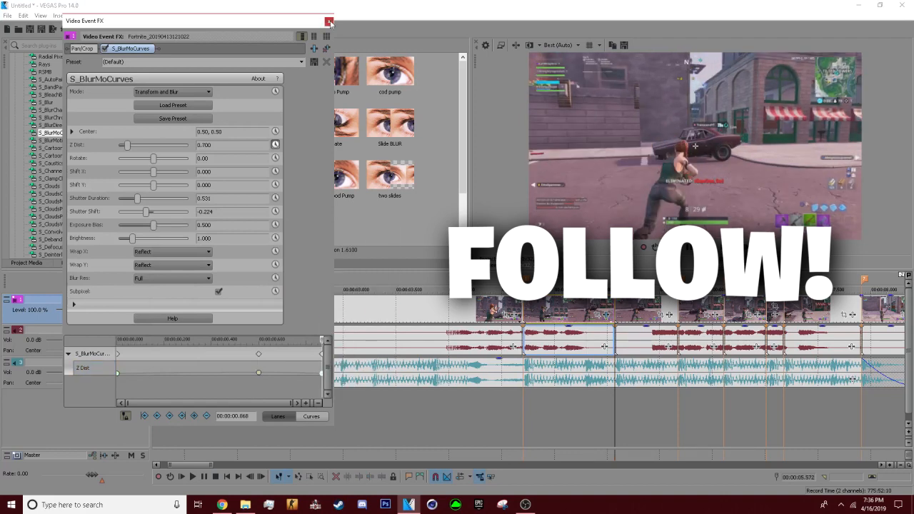
pyautogui.click(328, 21)
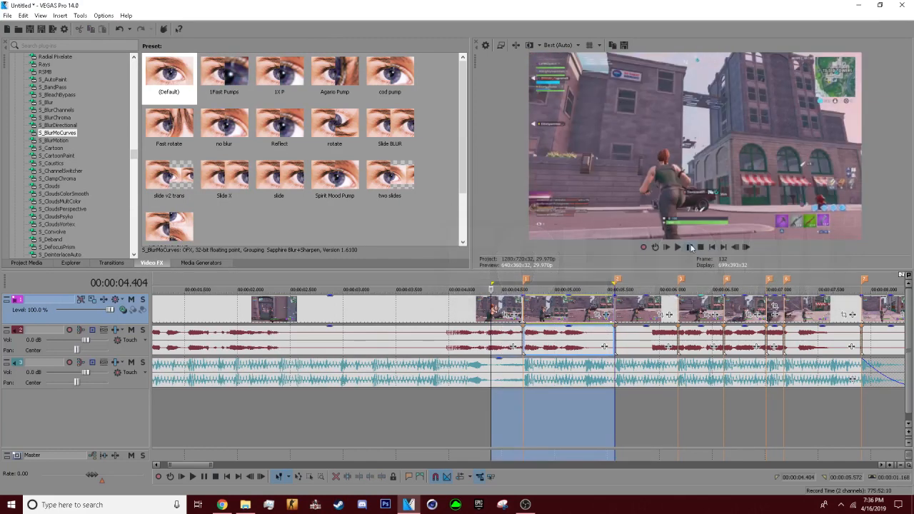
pyautogui.click(677, 247)
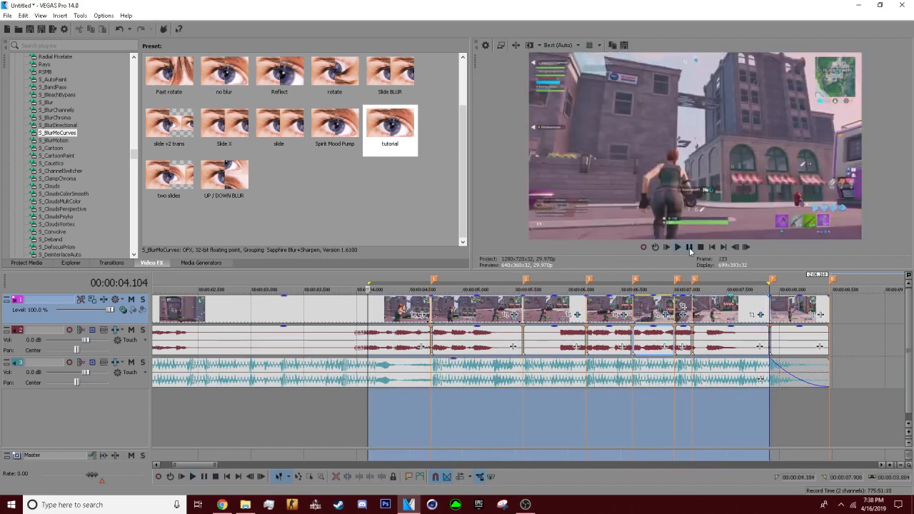
pyautogui.click(677, 246)
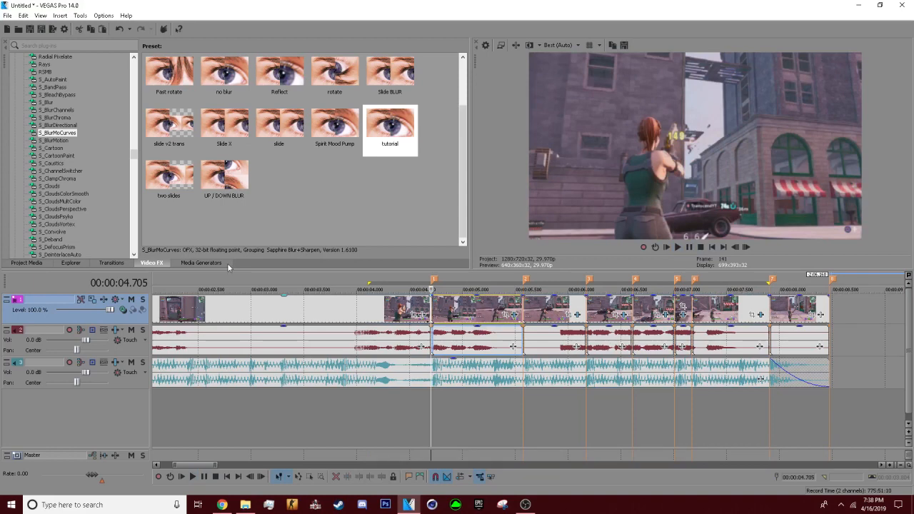
pyautogui.scroll(-3)
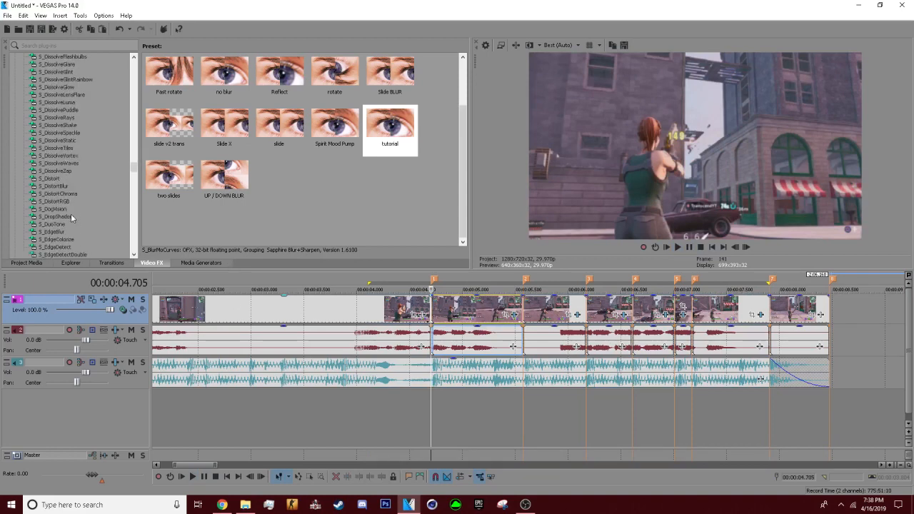
pyautogui.scroll(-3)
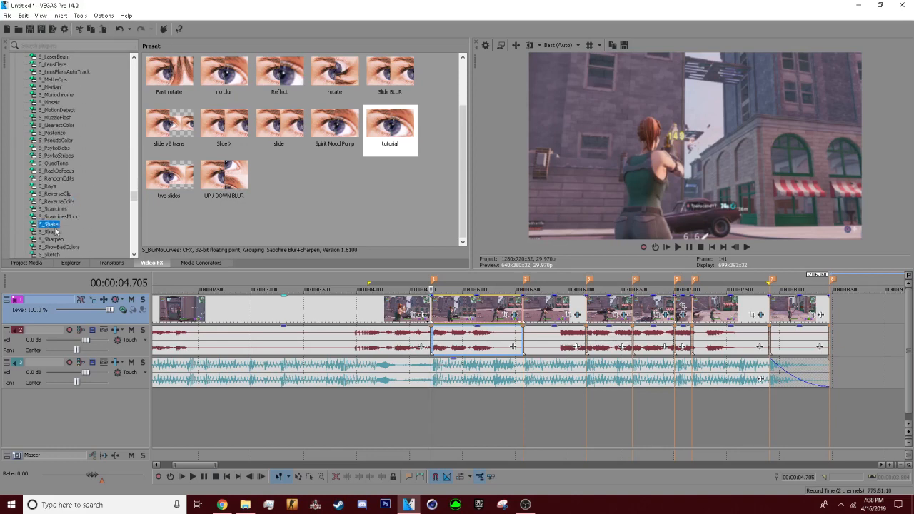
# Select S_Shake in Video FX and scroll through its preset thumbnails
pyautogui.click(48, 224)
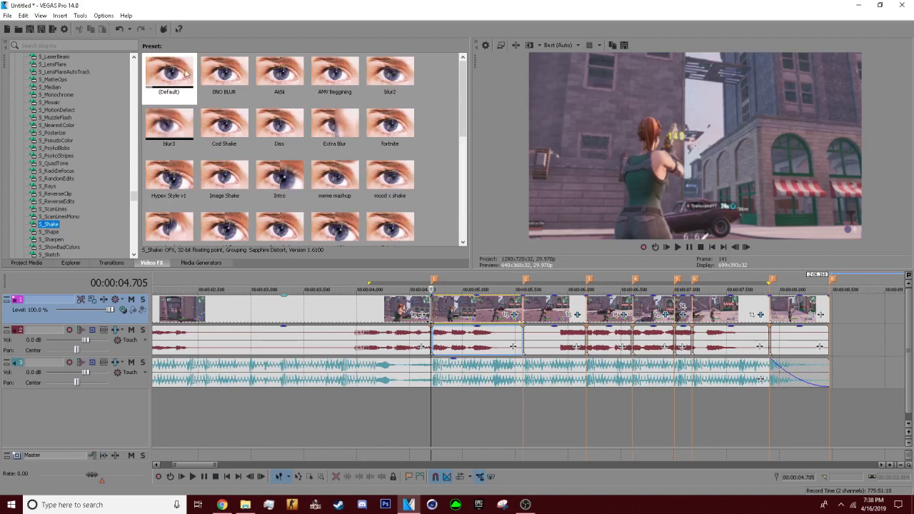
pyautogui.scroll(-3)
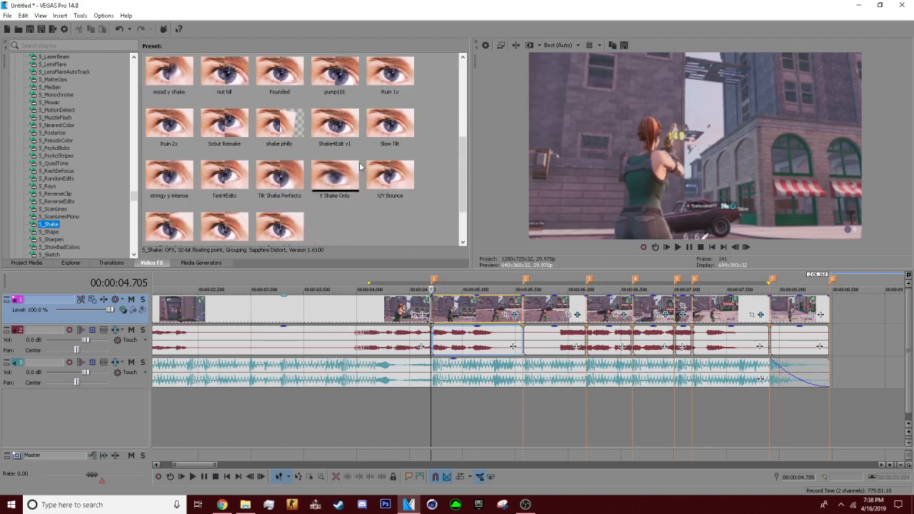
pyautogui.moveTo(354, 170)
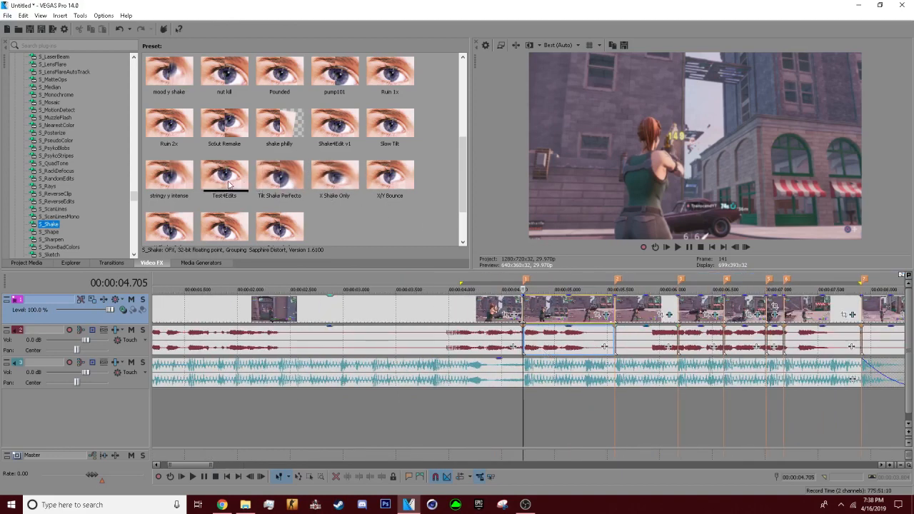
pyautogui.moveTo(349, 178)
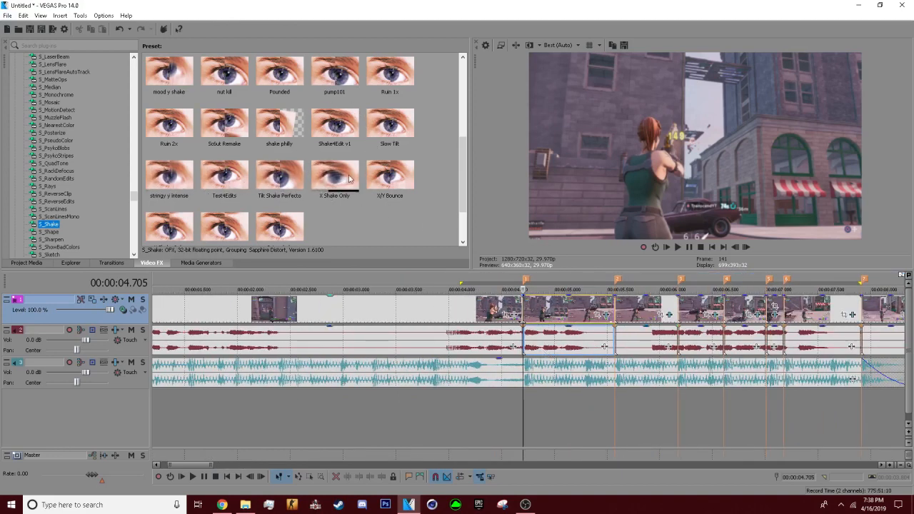
# Apply the S_Shake 1/7 Bounce preset and keyframe its Amplitude on the clip
pyautogui.doubleClick(390, 174)
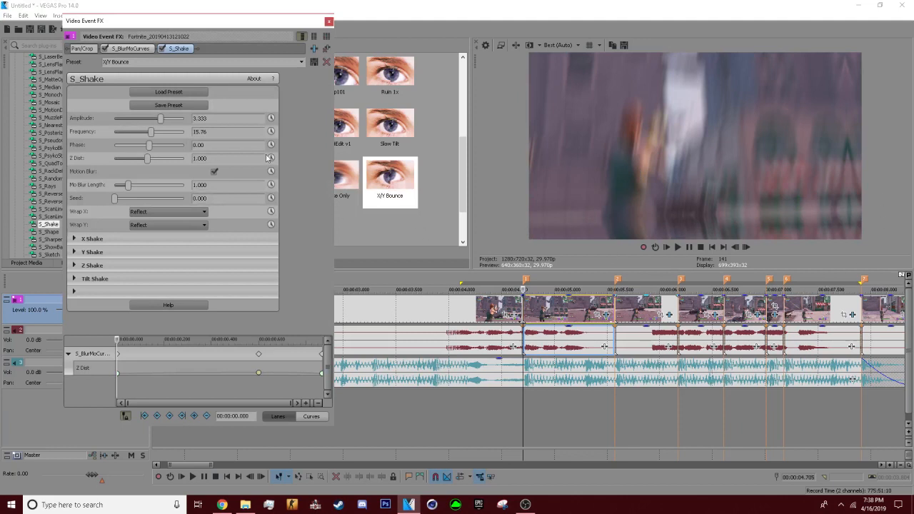
pyautogui.click(272, 118)
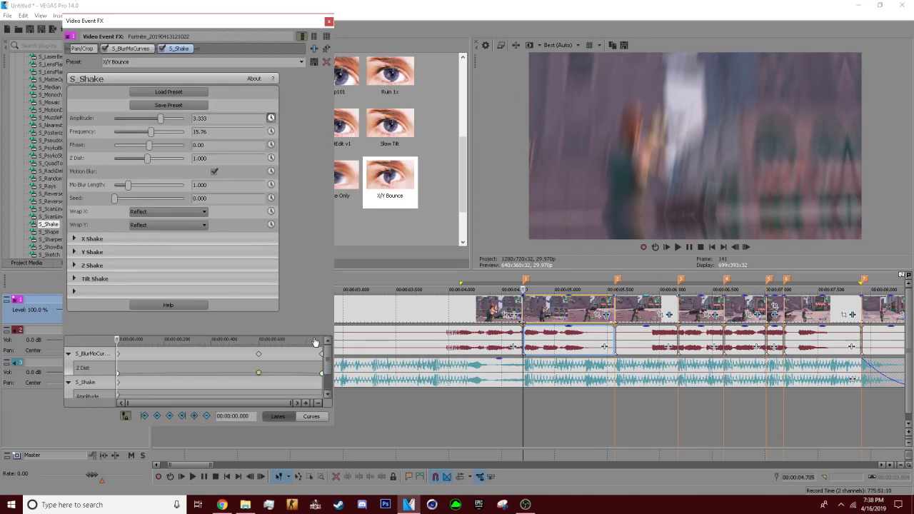
pyautogui.click(87, 383)
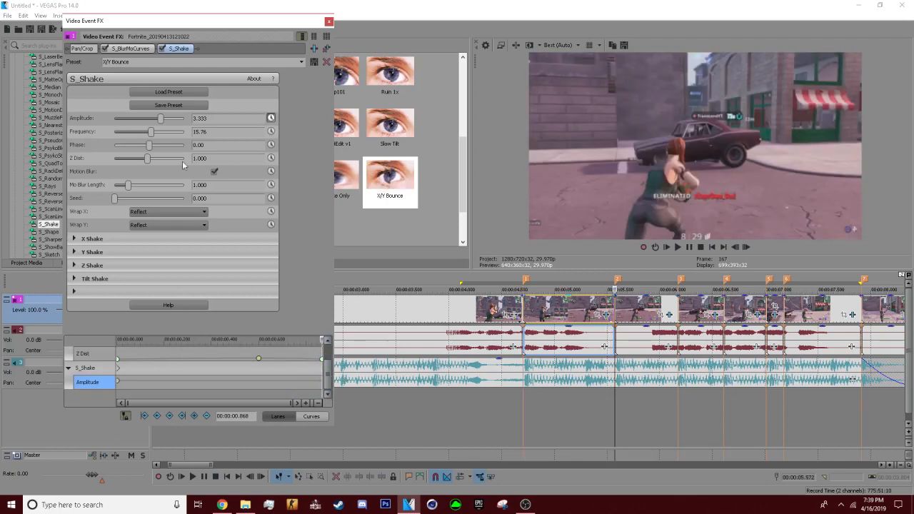
pyautogui.moveTo(160, 117); pyautogui.dragTo(114, 118)
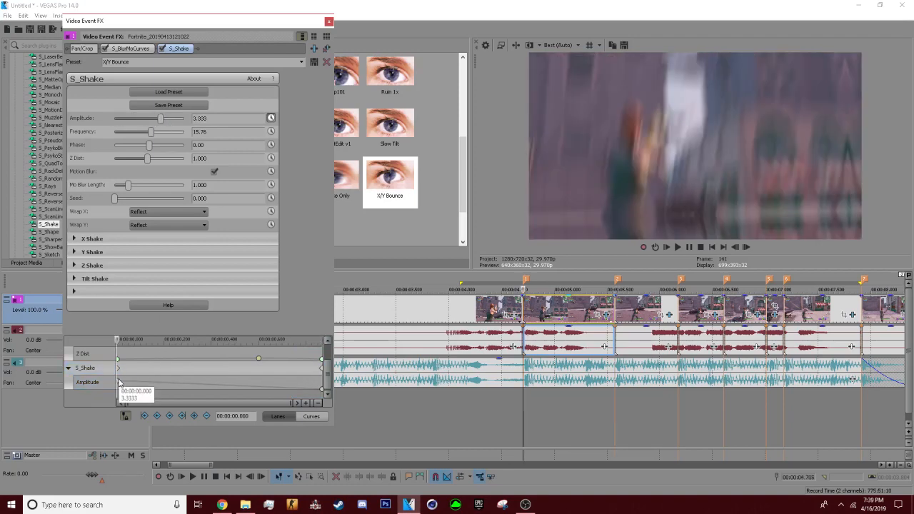
pyautogui.click(87, 383)
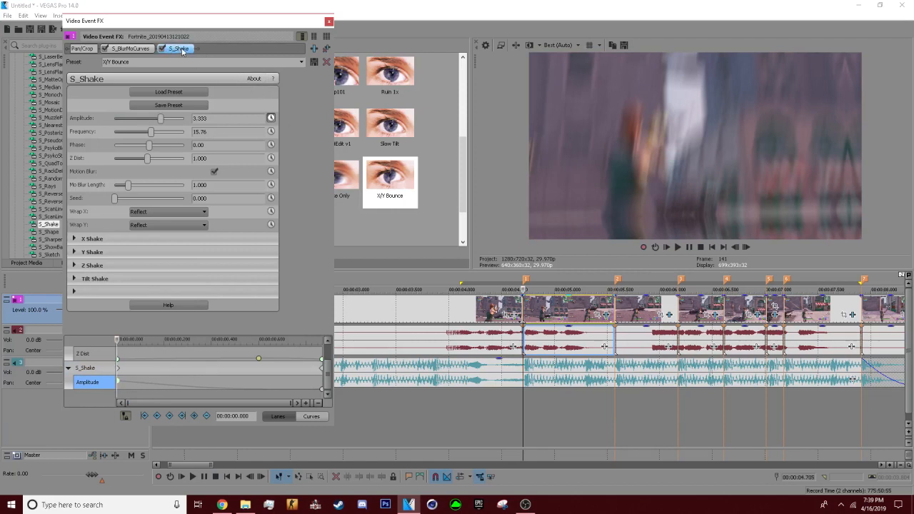
# Move S_Shake ahead of S_BlurMoCurves in the chain and close the effect settings
pyautogui.click(169, 49)
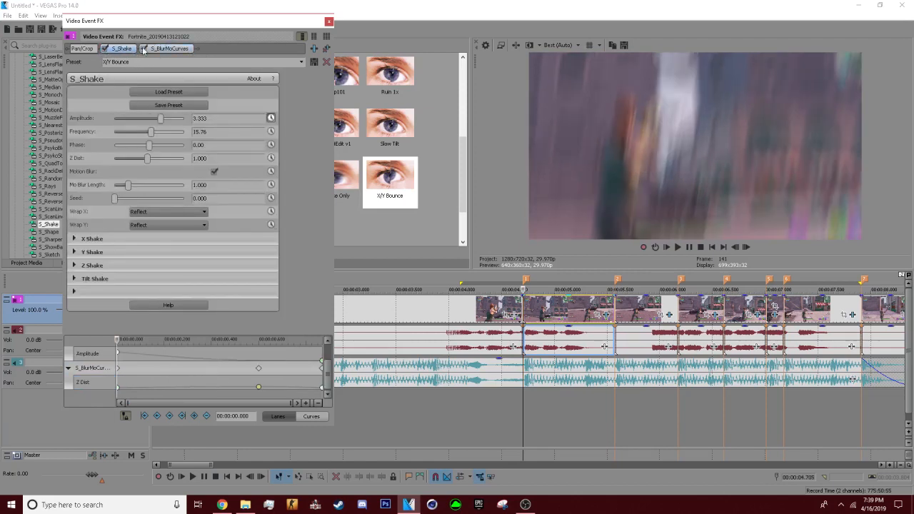
pyautogui.click(328, 21)
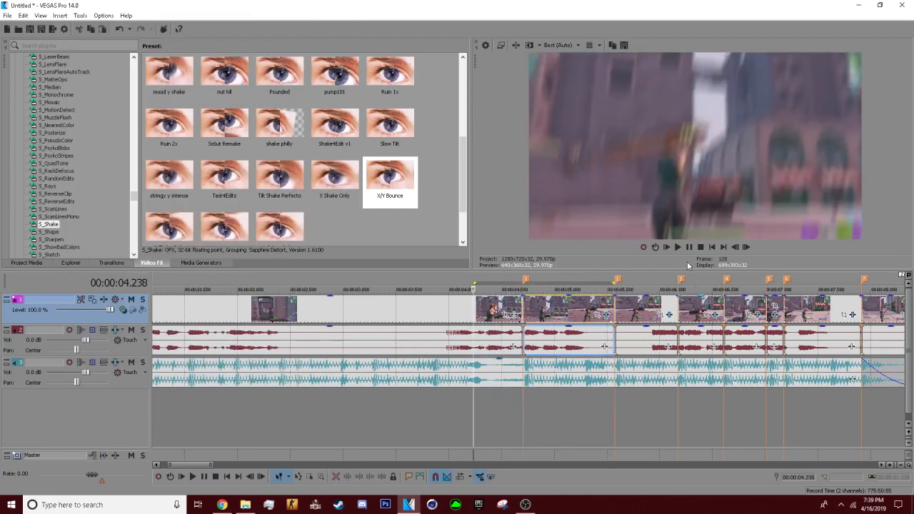
# Play back the beat section to check the combined shake-and-blur result, then stop
pyautogui.click(677, 246)
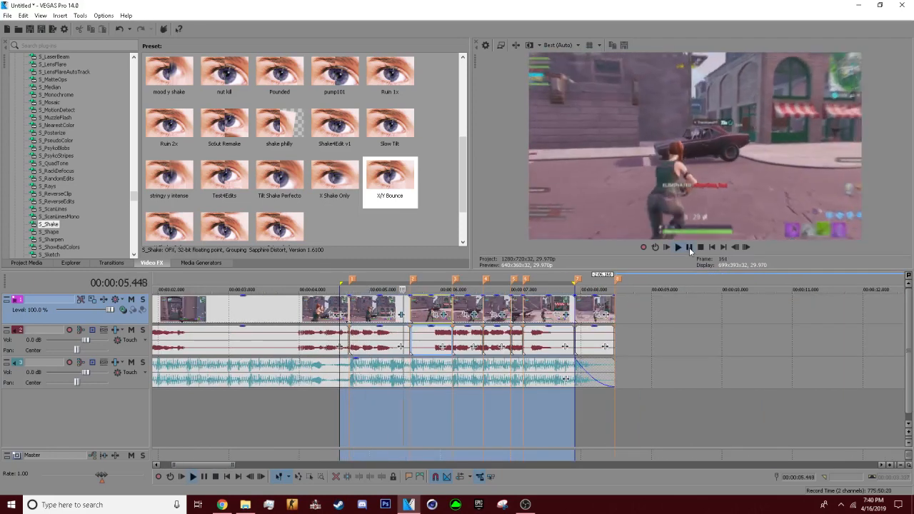
pyautogui.click(677, 247)
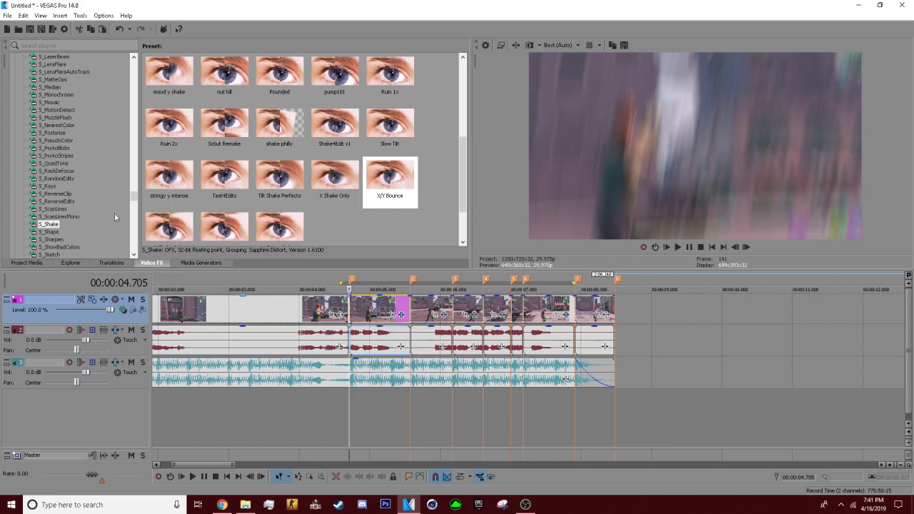
# Find S_WarpBubble2 in Video FX and apply its (Default) preset to the same clip
pyautogui.scroll(-3)
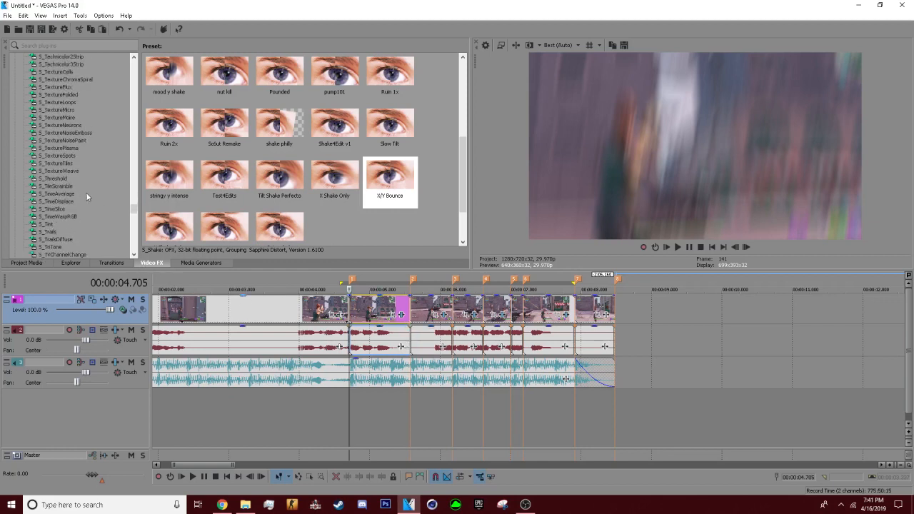
pyautogui.scroll(-3)
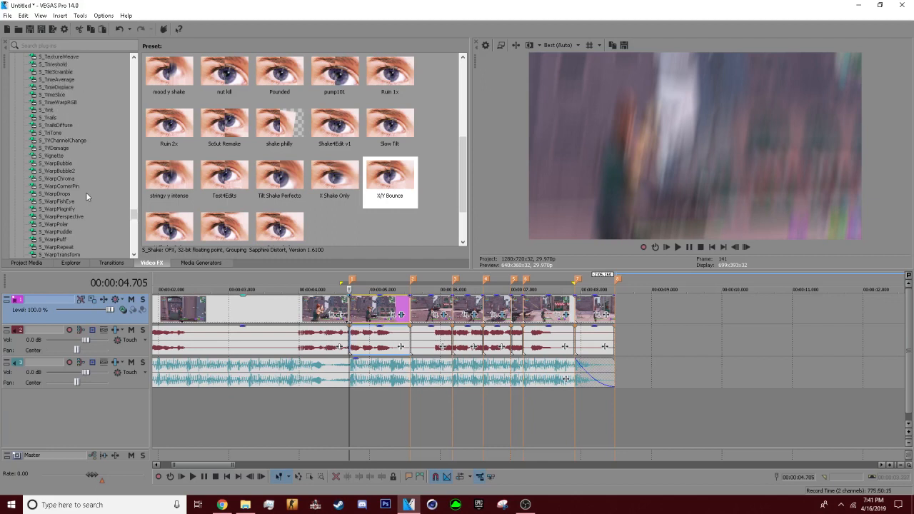
pyautogui.scroll(-3)
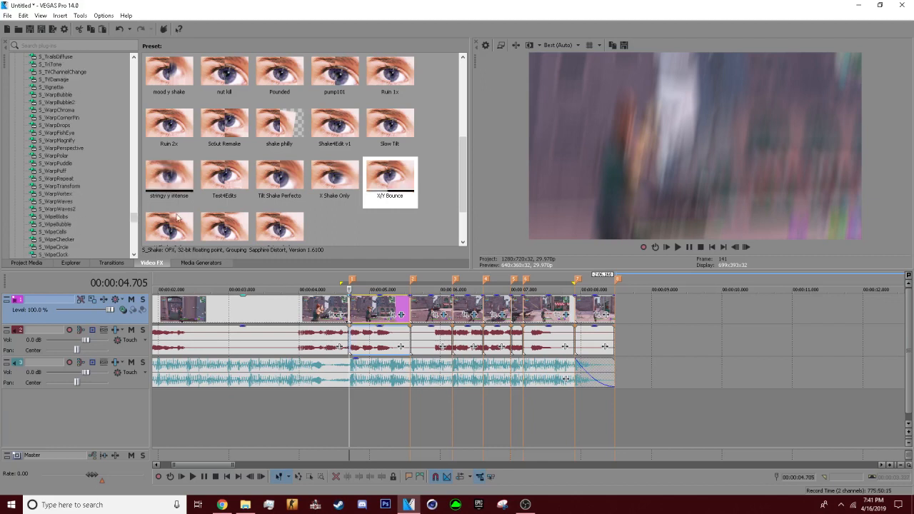
pyautogui.click(58, 103)
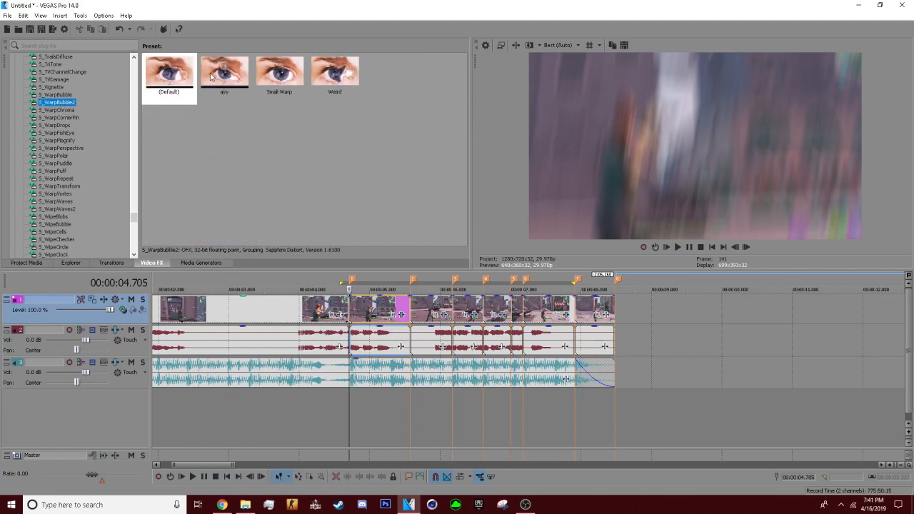
pyautogui.click(169, 70)
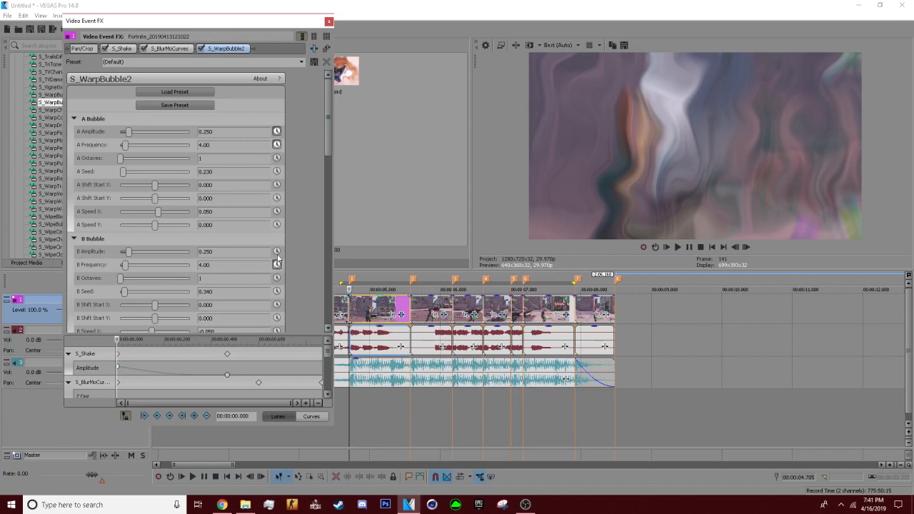
# Expand the WarpBubble2 keyframe lanes and close the Video Event FX window before playback
pyautogui.click(331, 403)
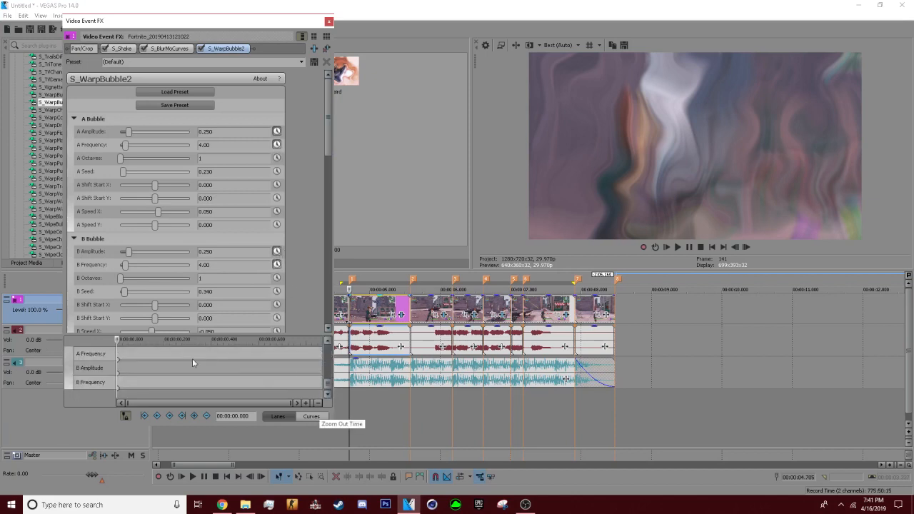
pyautogui.click(92, 355)
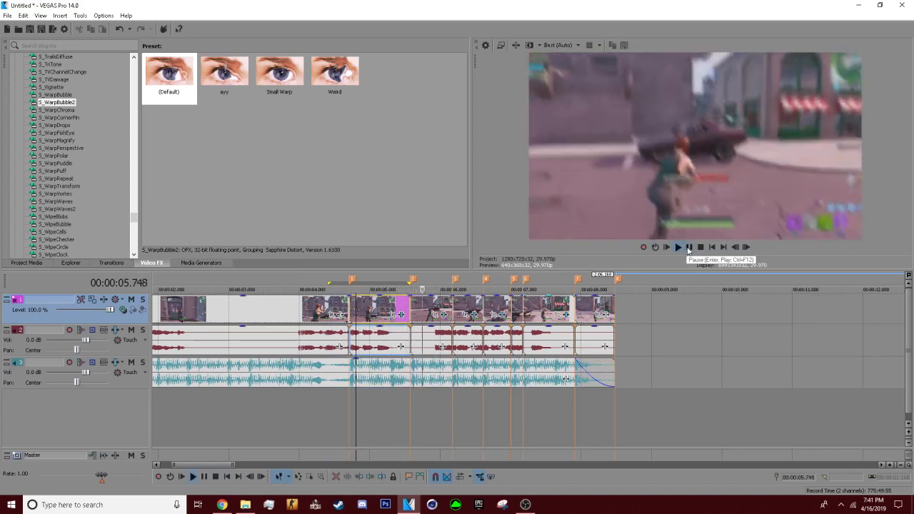
# Stop the preview so the playhead returns to the warped frame at 00:00:04.705
pyautogui.click(677, 247)
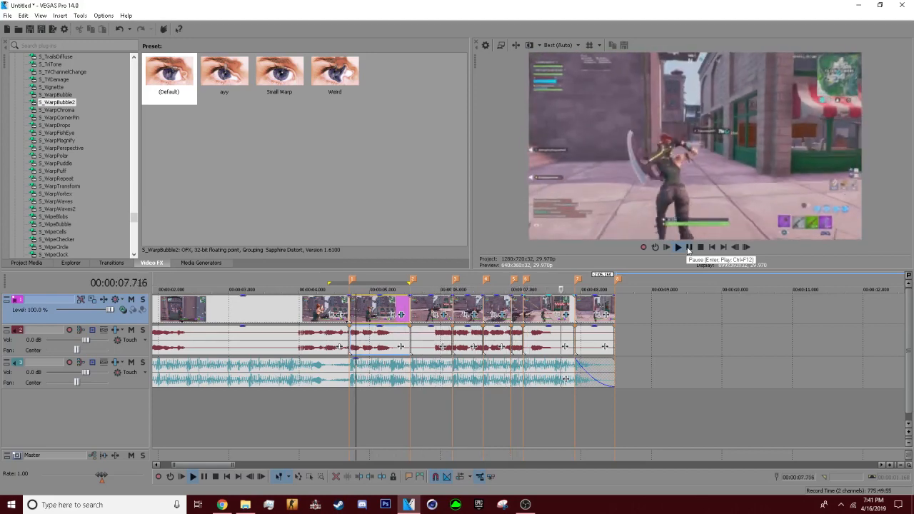
pyautogui.click(677, 246)
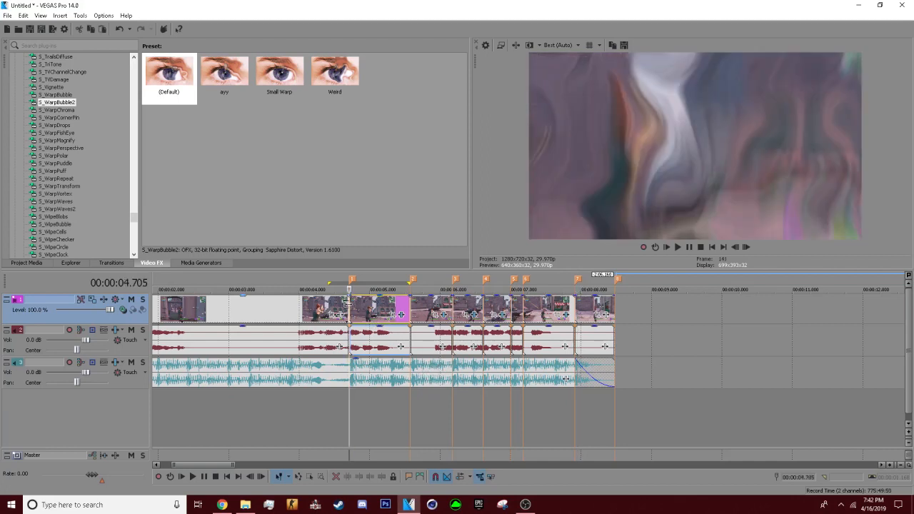
pyautogui.moveTo(350, 308)
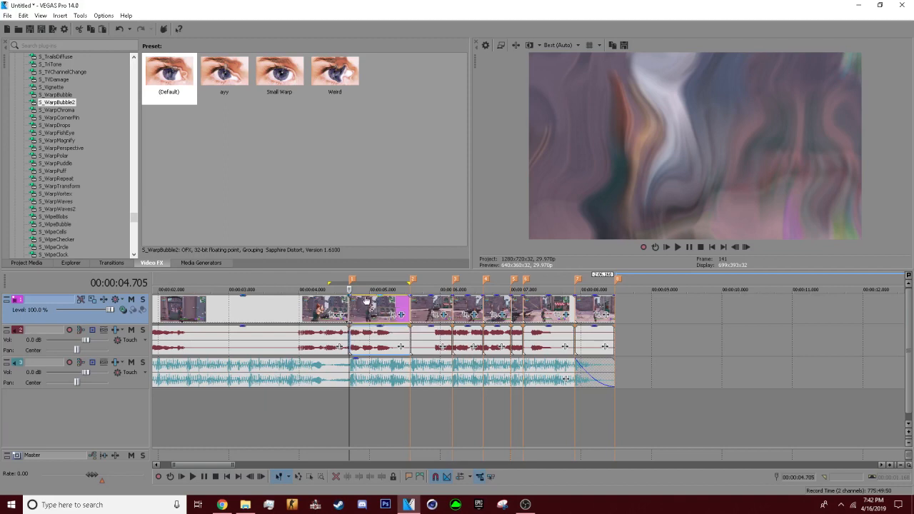
# Apply the Magic Bullet Looks Fortnite Clips look to the opening clip
pyautogui.scroll(3)
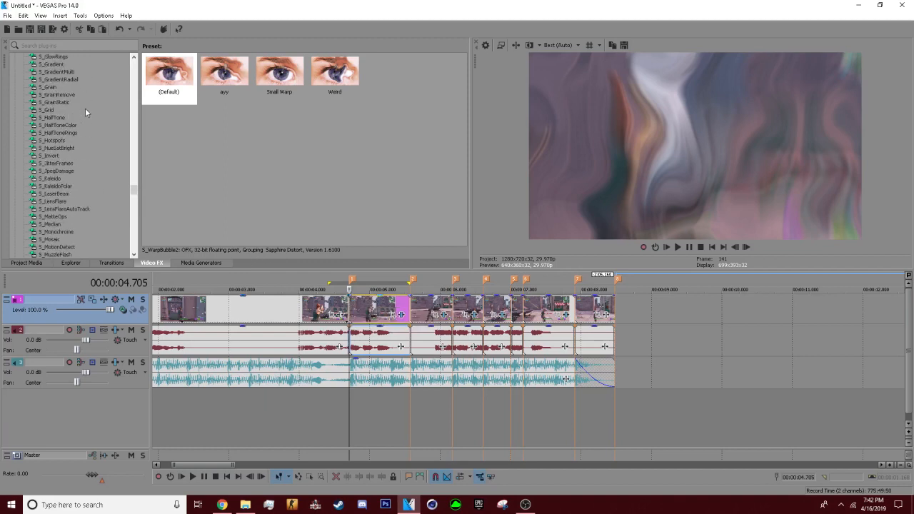
pyautogui.scroll(3)
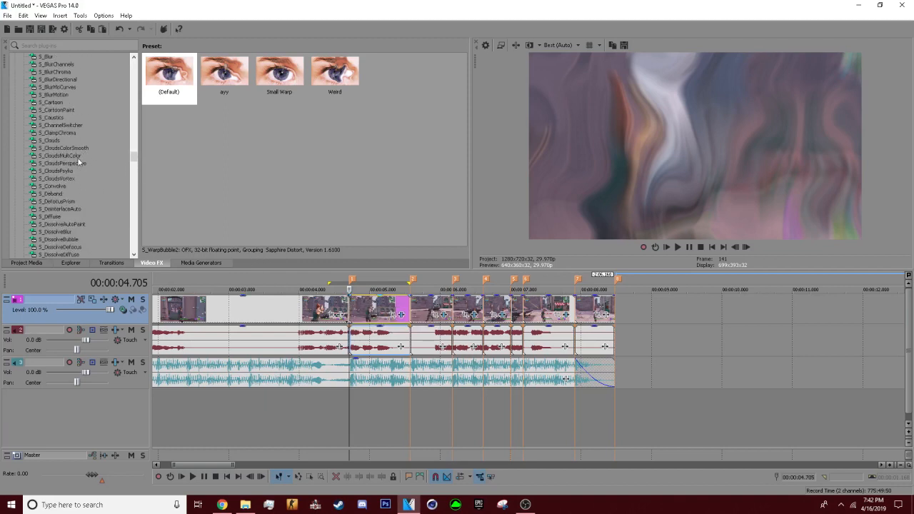
pyautogui.click(59, 208)
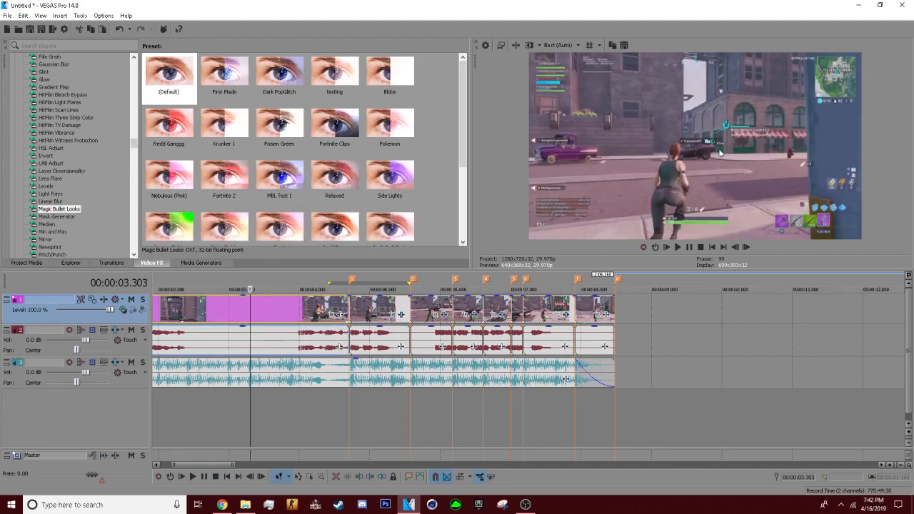
pyautogui.click(334, 123)
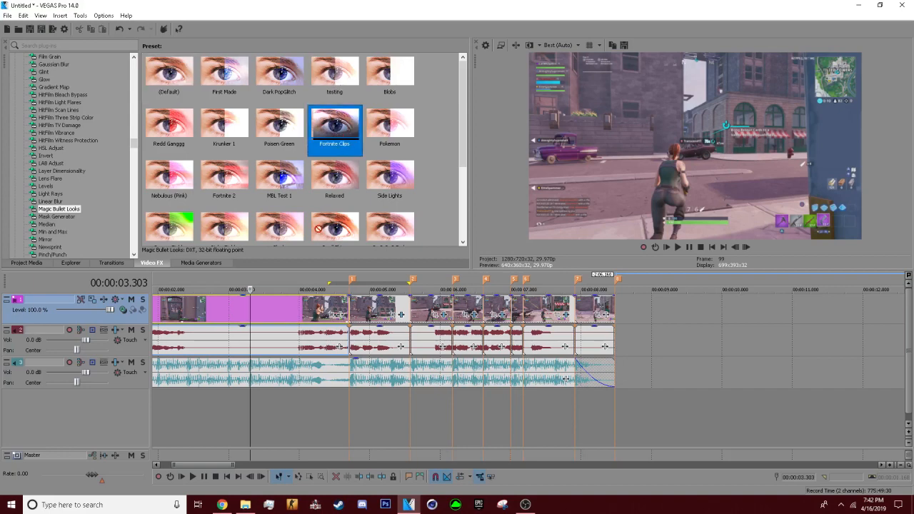
pyautogui.doubleClick(334, 122)
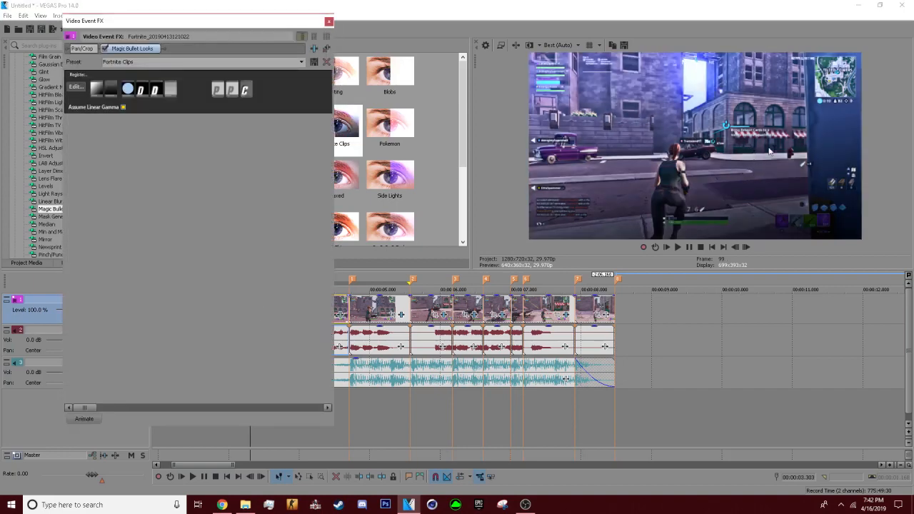
pyautogui.moveTo(766, 109)
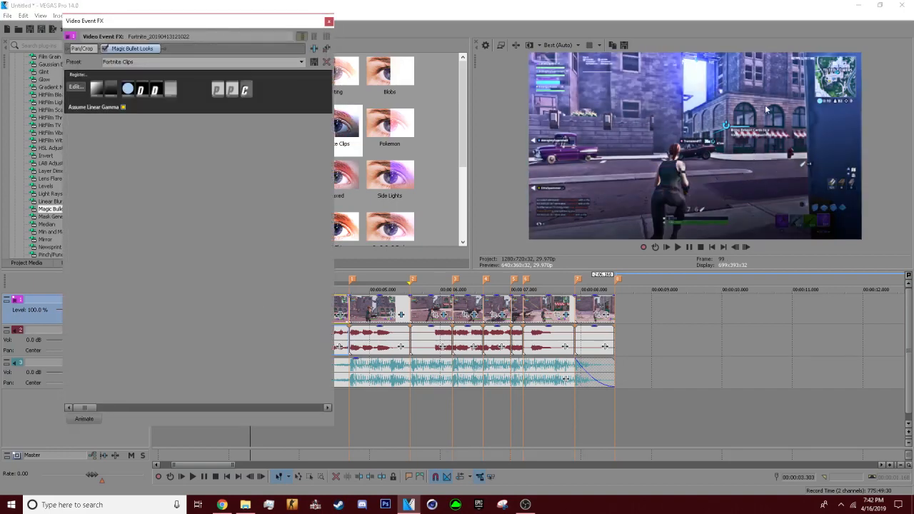
# Select the current preset name in the effect settings
pyautogui.tripleClick(200, 62)
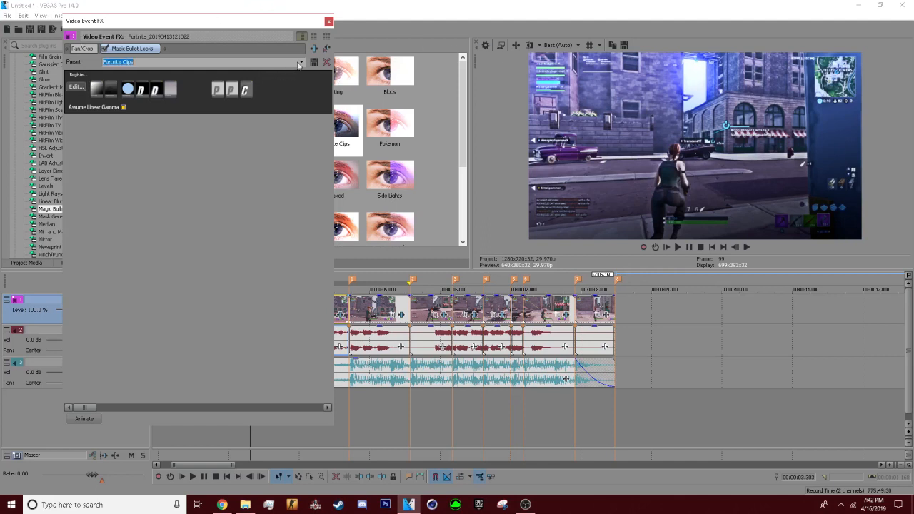
pyautogui.click(300, 63)
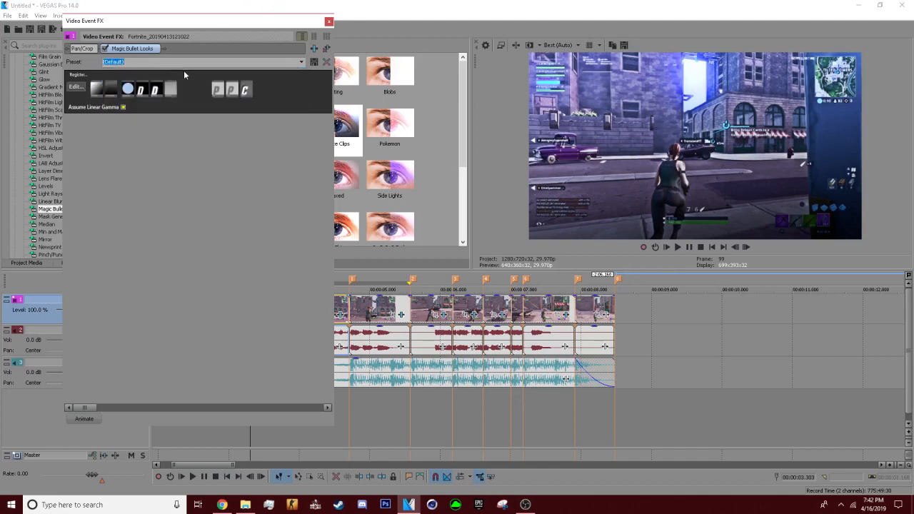
pyautogui.moveTo(291, 55)
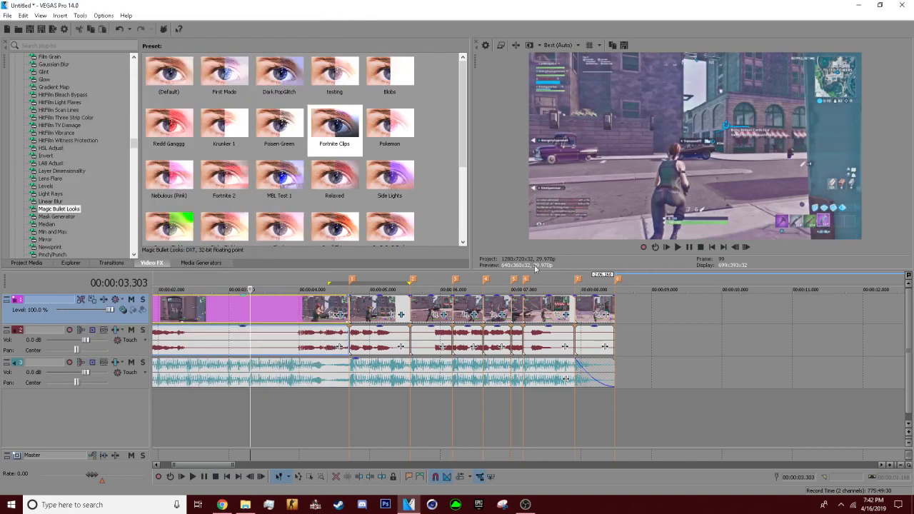
# Review the graded opening clip, then grade the warped clip with the Moody look and close its settings
pyautogui.click(677, 247)
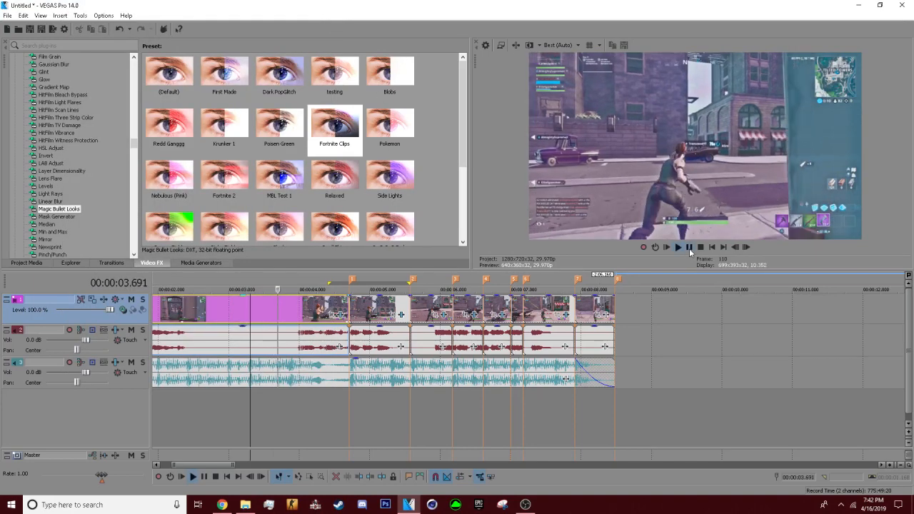
pyautogui.click(677, 245)
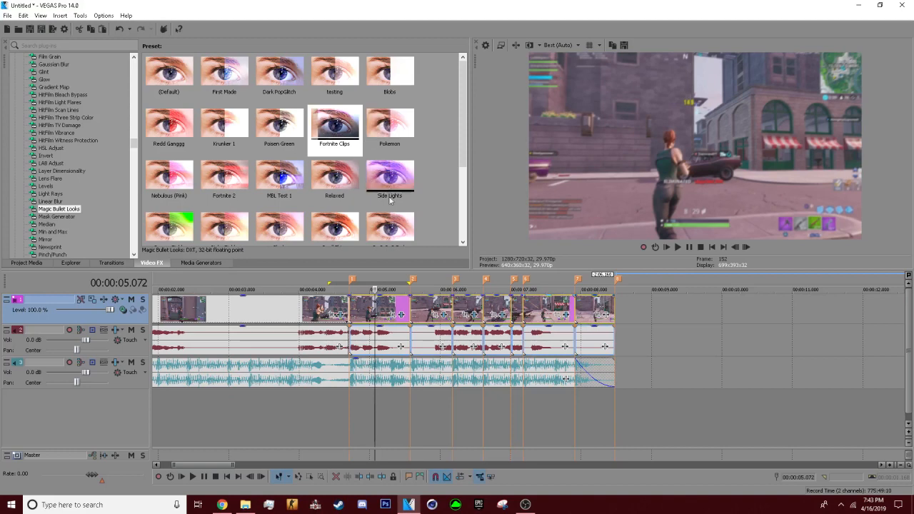
pyautogui.scroll(-3)
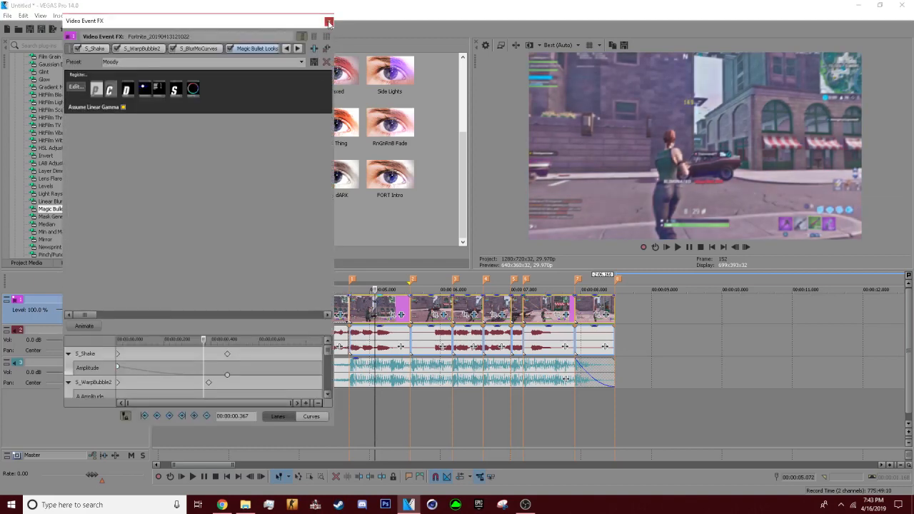
pyautogui.click(329, 22)
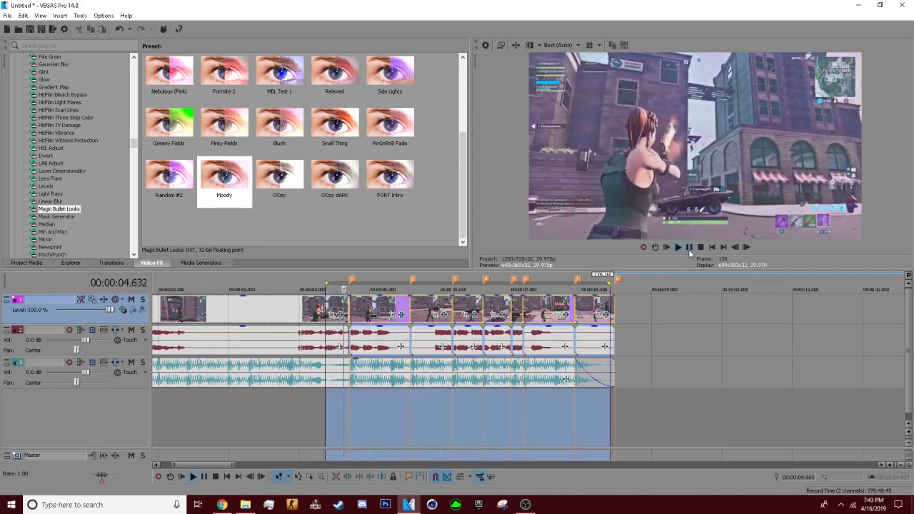
# Play back the graded beat section to check the result
pyautogui.click(677, 246)
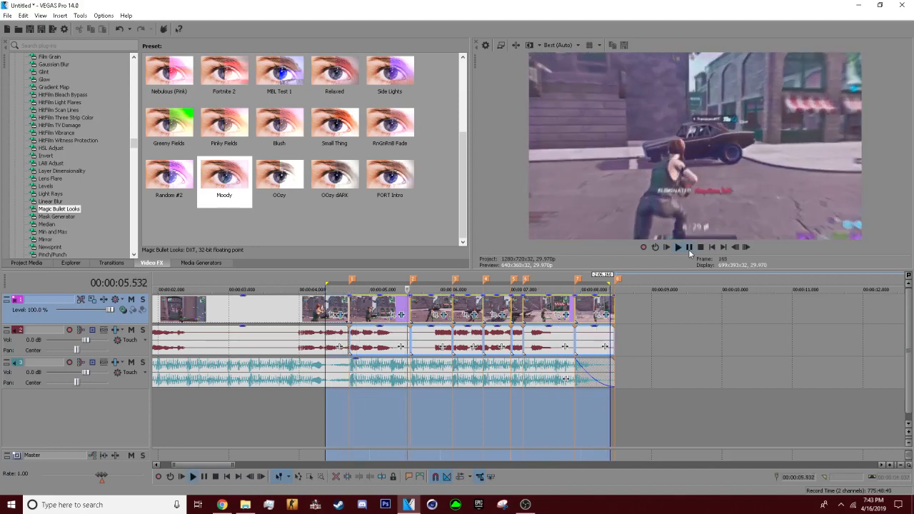
pyautogui.click(677, 246)
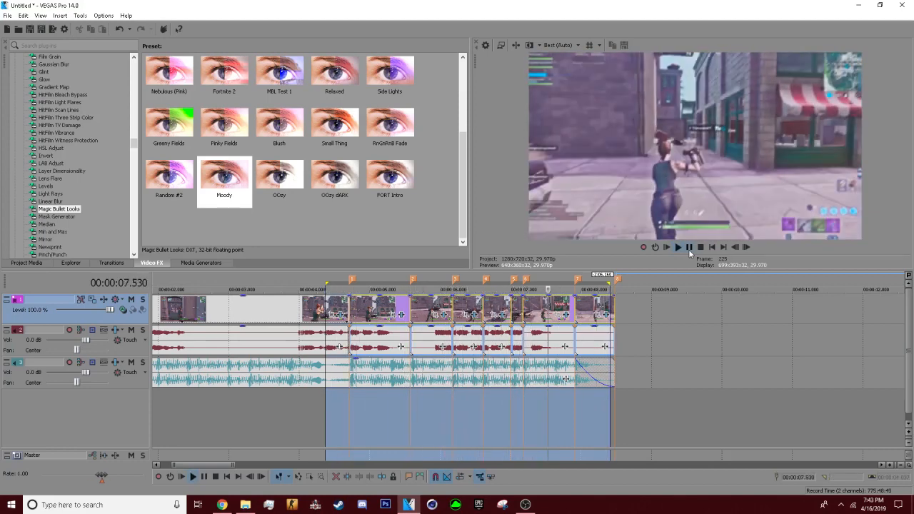